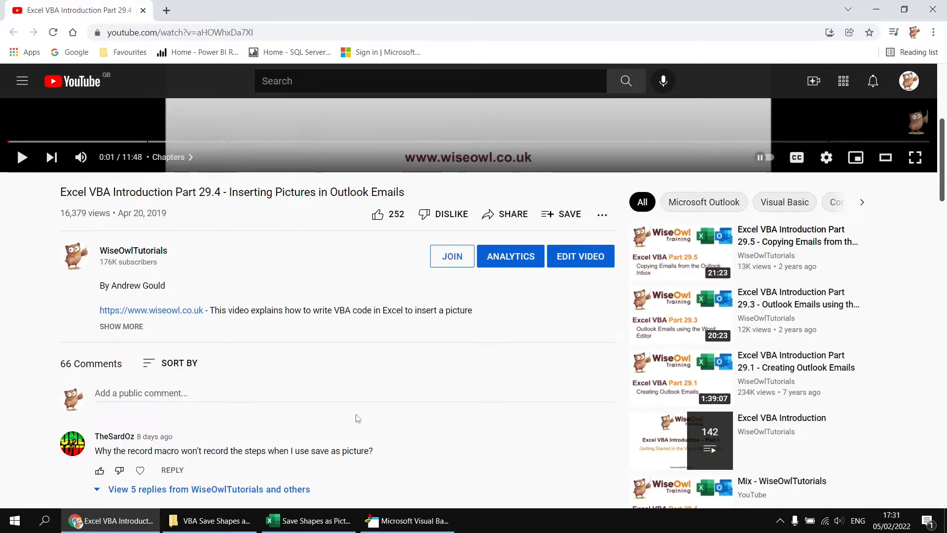
- Preview Excel's Save as Picture for the MyChartGroup charts, then cancel without saving
click(308, 522)
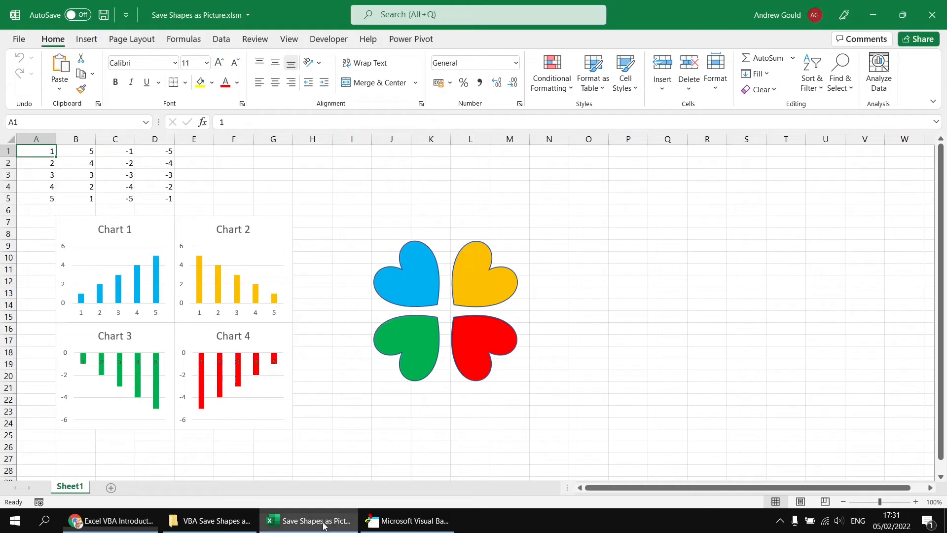
mouse_move(88, 305)
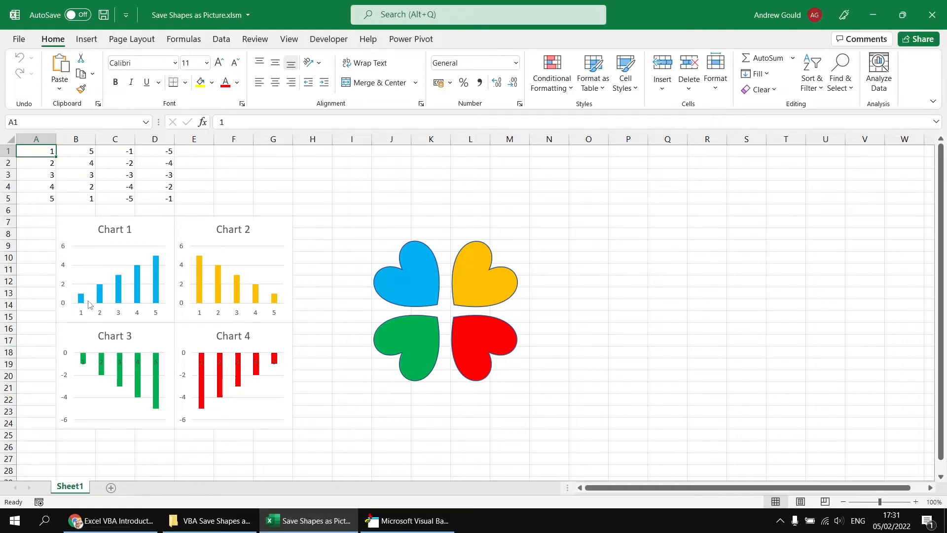
mouse_move(422, 399)
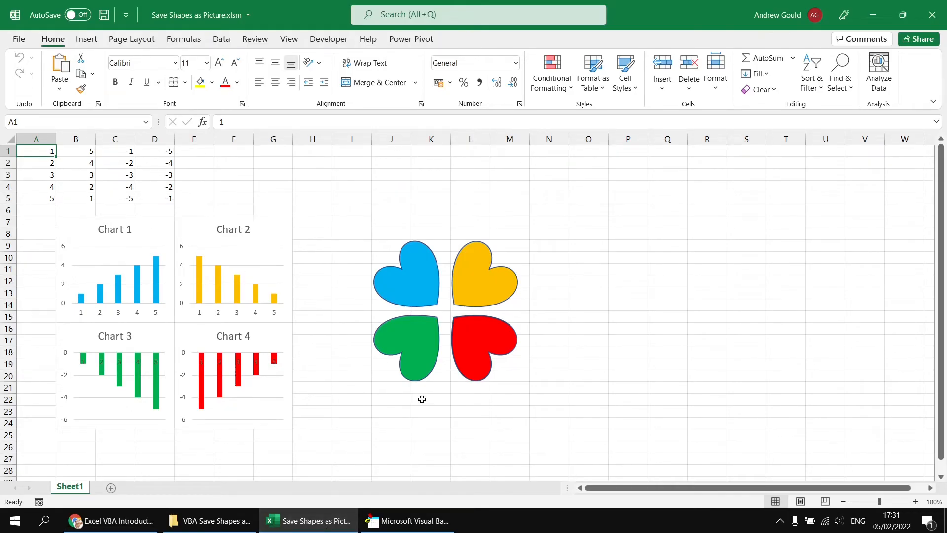
mouse_move(363, 301)
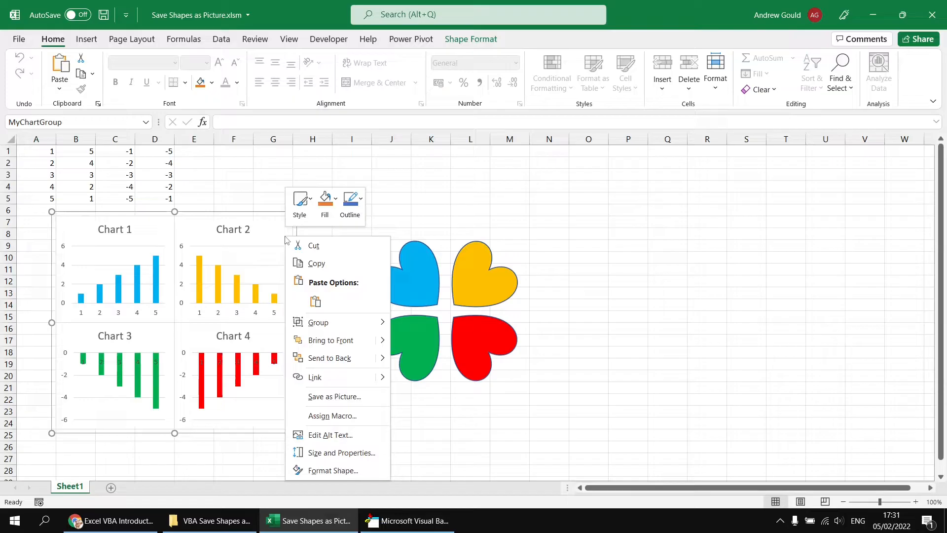
mouse_move(335, 396)
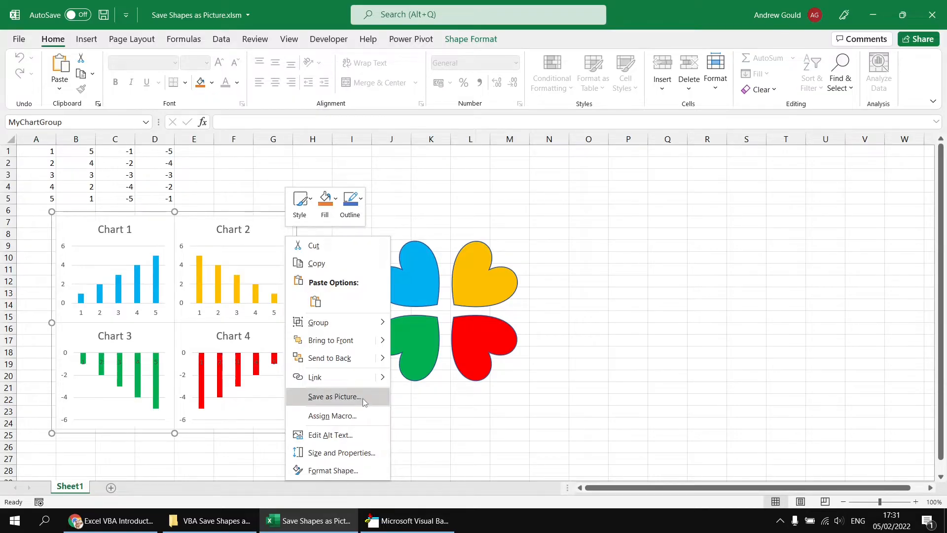
click(333, 396)
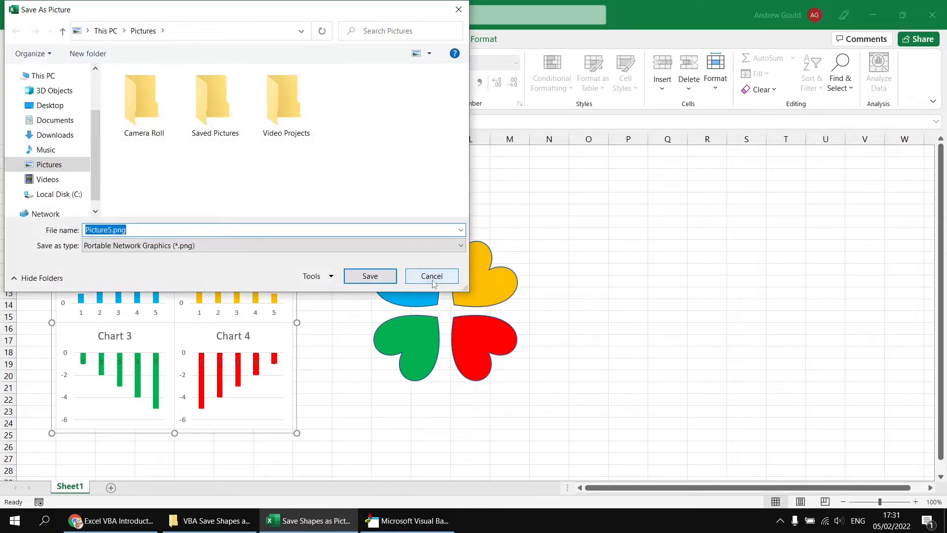
click(431, 277)
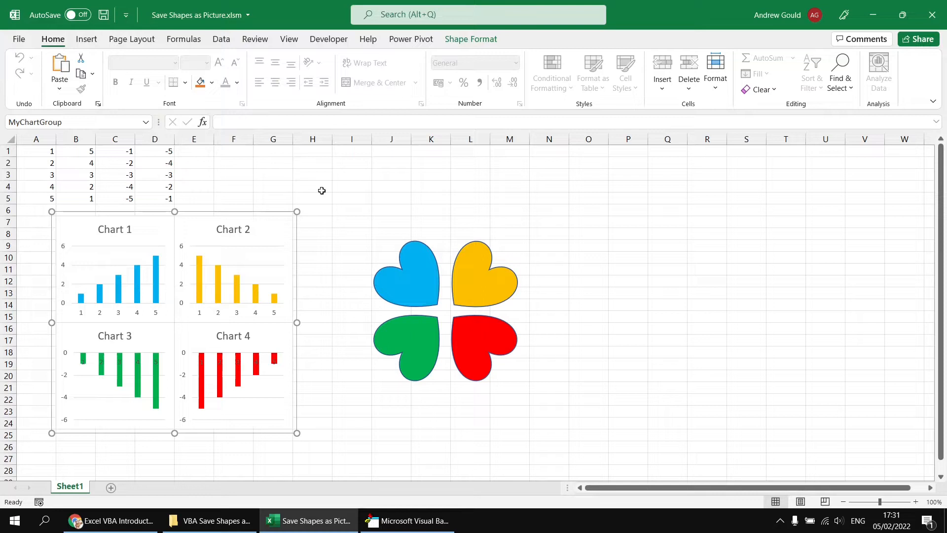
mouse_move(322, 191)
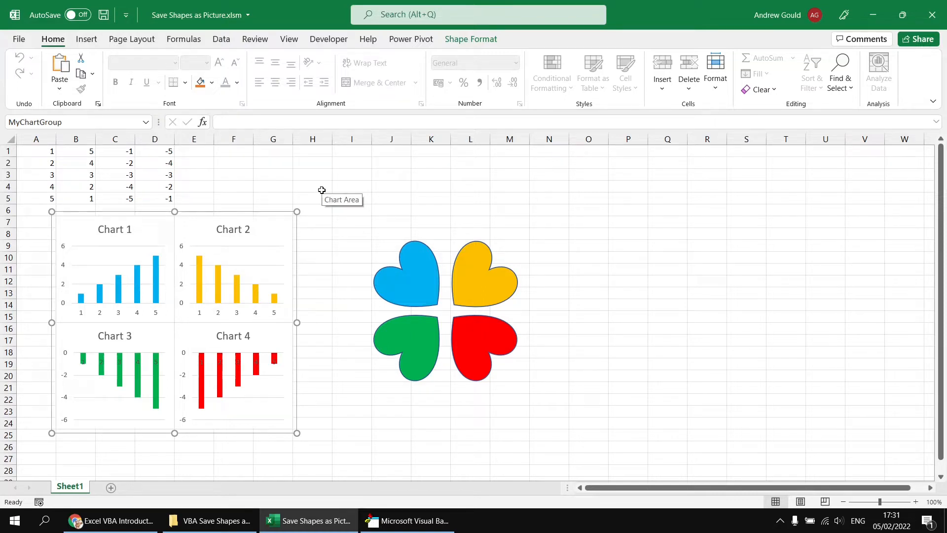
mouse_move(407, 202)
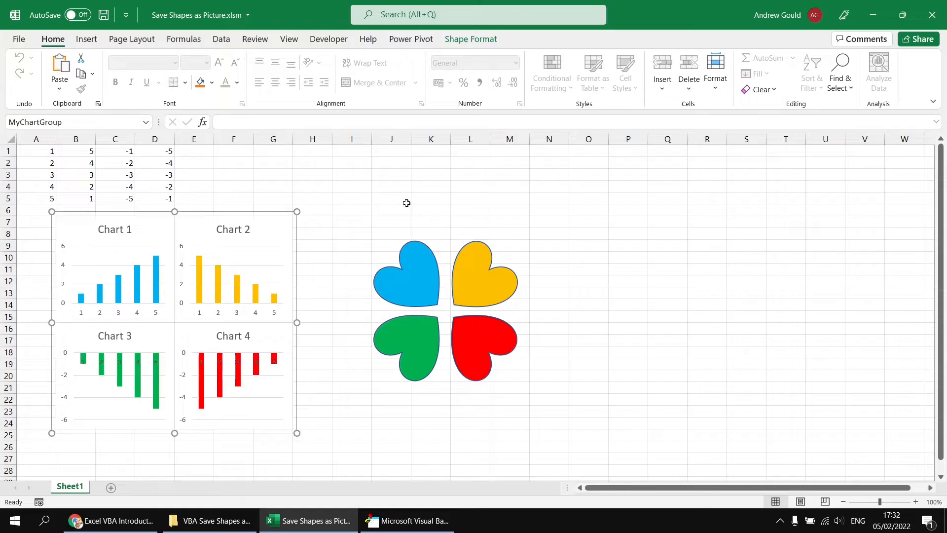
mouse_move(326, 344)
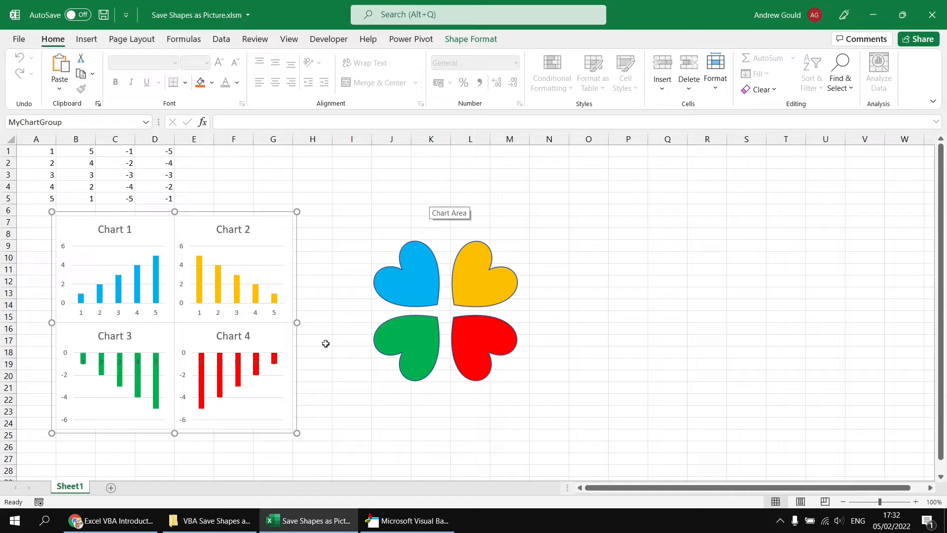
mouse_move(138, 420)
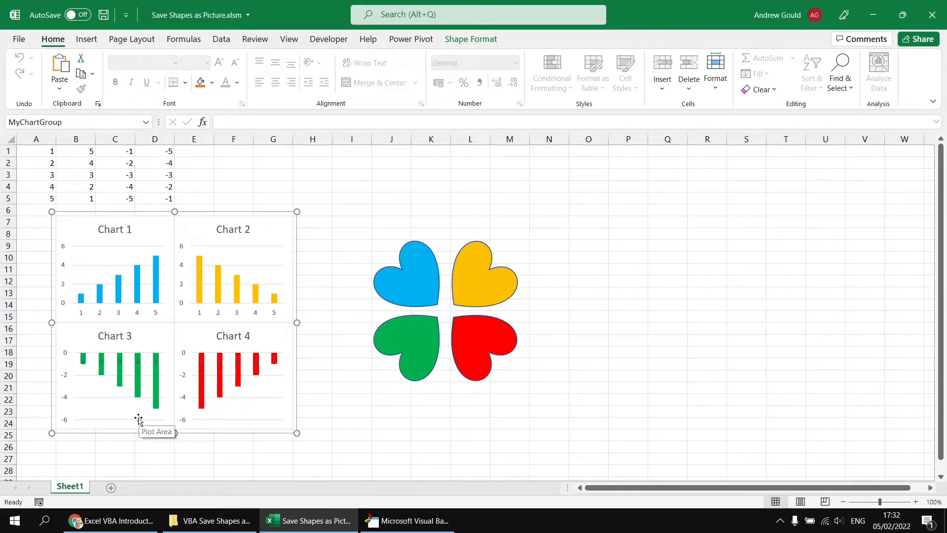
mouse_move(372, 205)
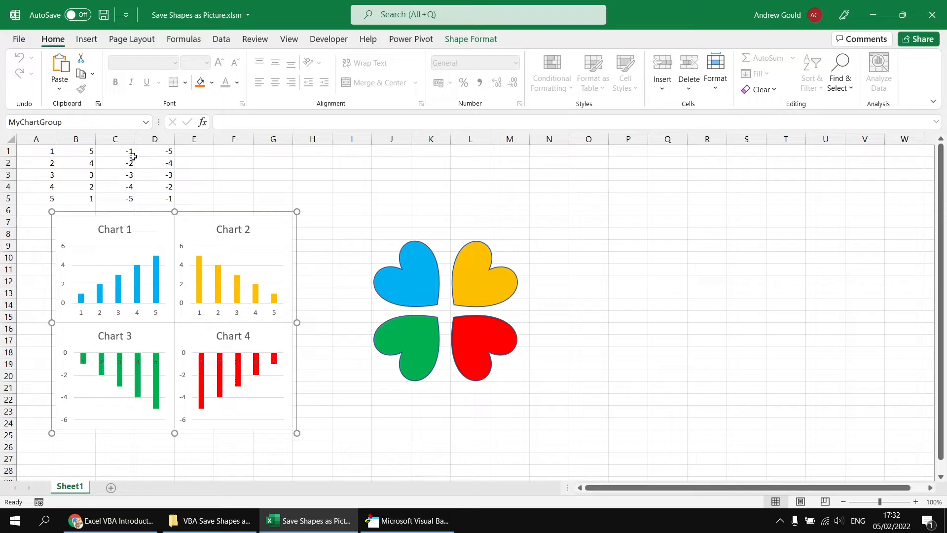
click(36, 151)
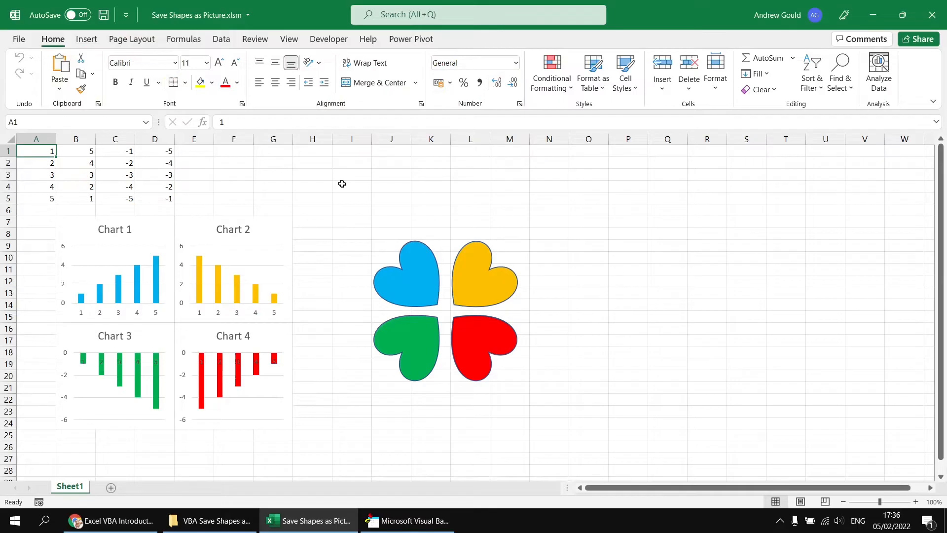
mouse_move(81, 222)
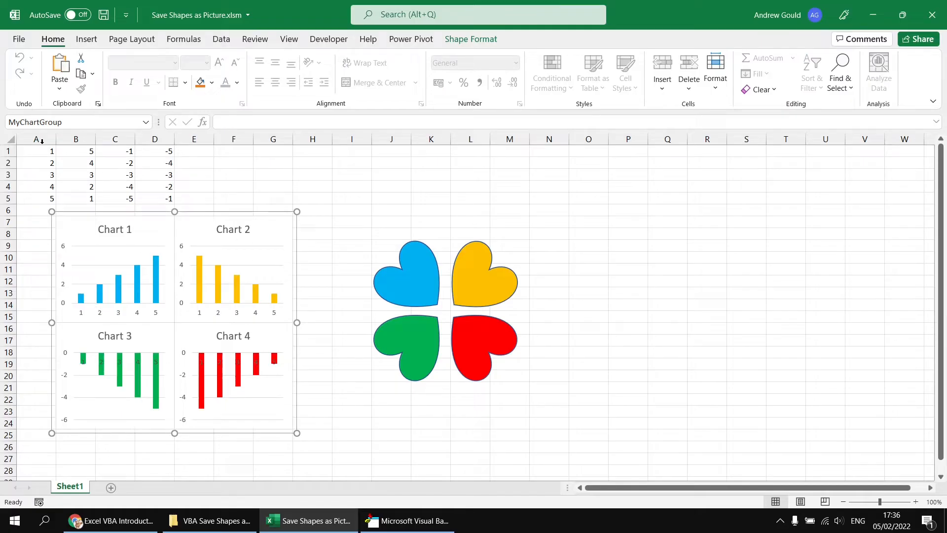
- Open the Selection Pane listing MyShapeGroup and MyChartGroup, with MyChartGroup's name editable
triple_click(36, 121)
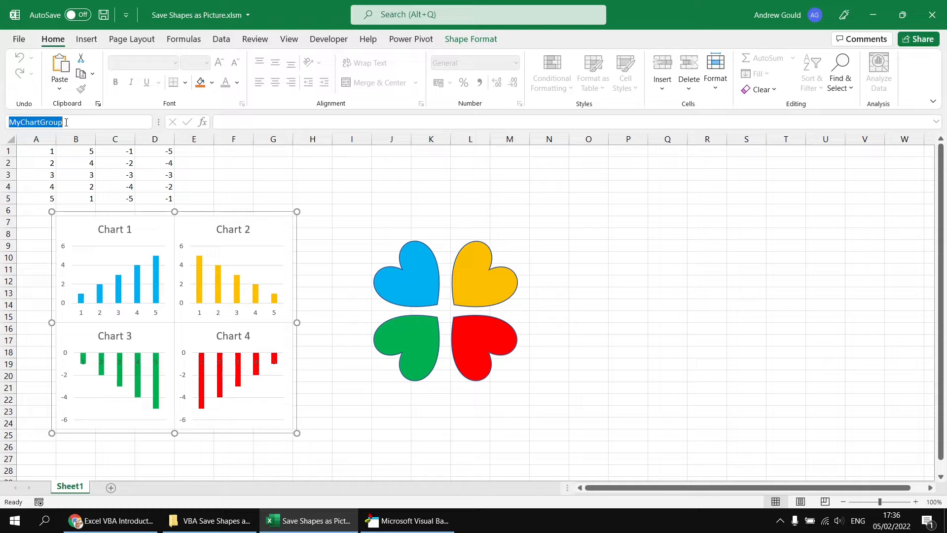
mouse_move(632, 98)
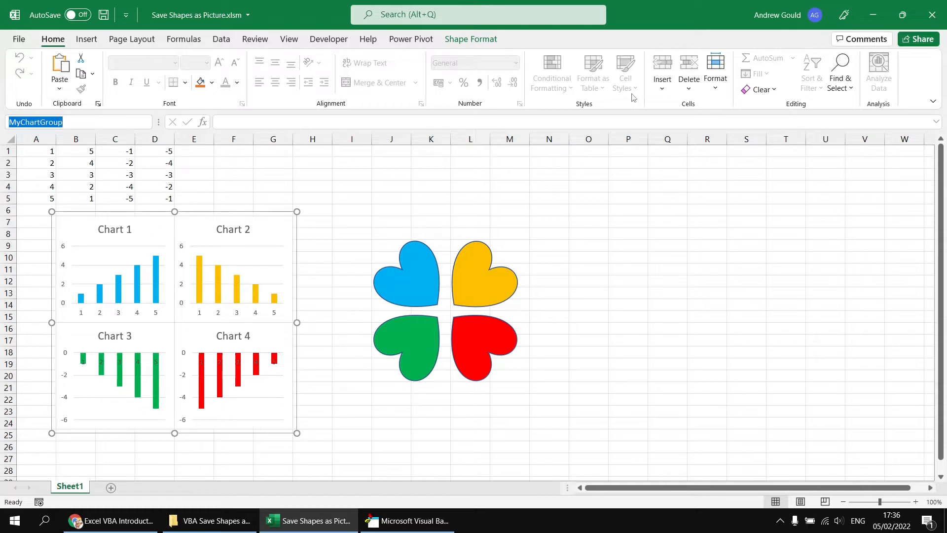
click(840, 72)
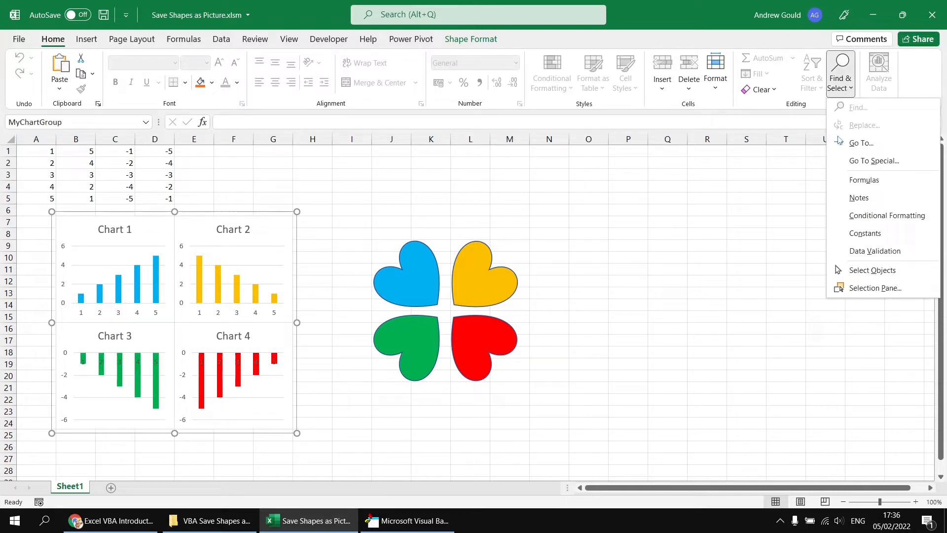
click(876, 288)
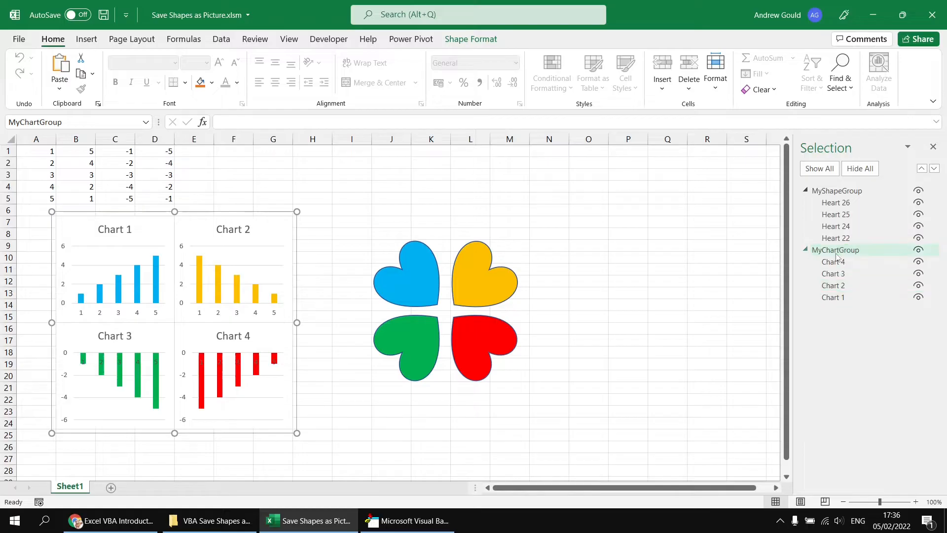
double_click(836, 250)
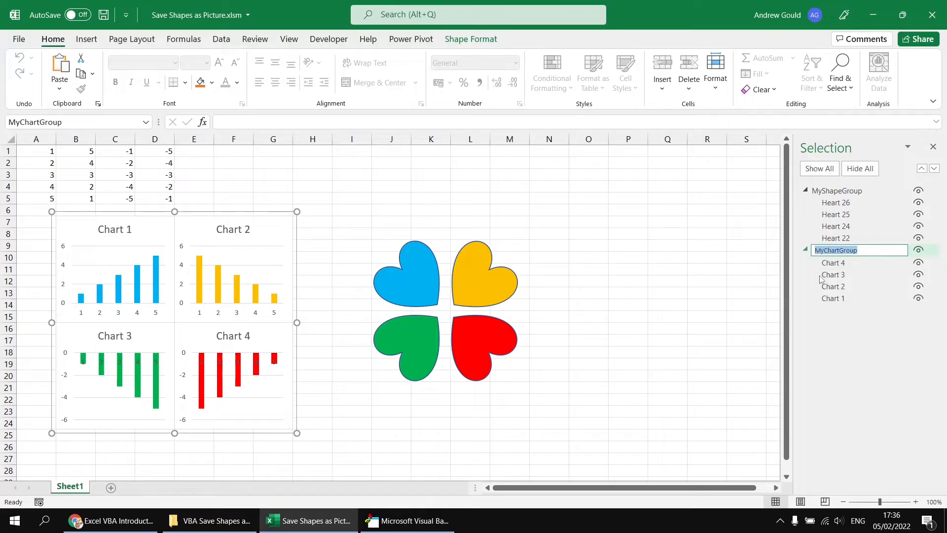
mouse_move(856, 313)
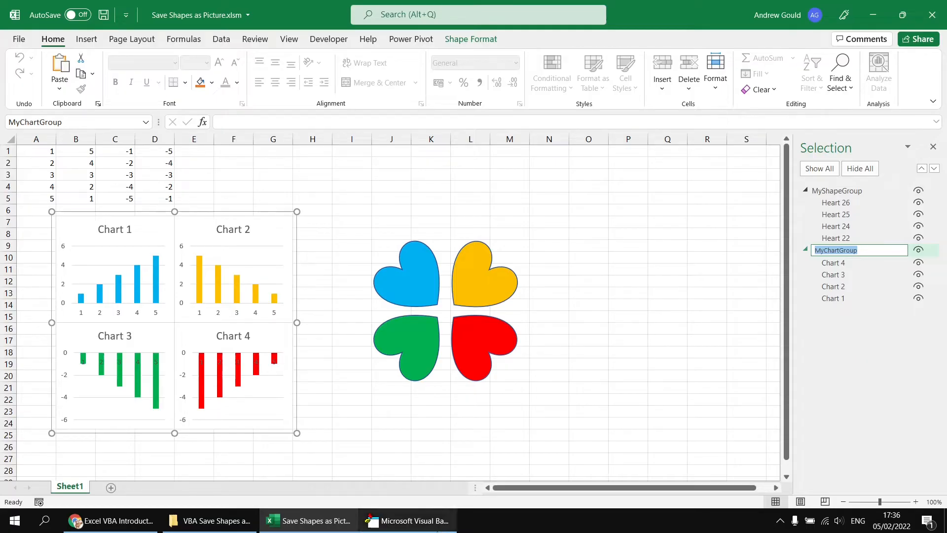
- Declare grp As Shape and set it to the sheet's MyChartGroup shape
click(407, 520)
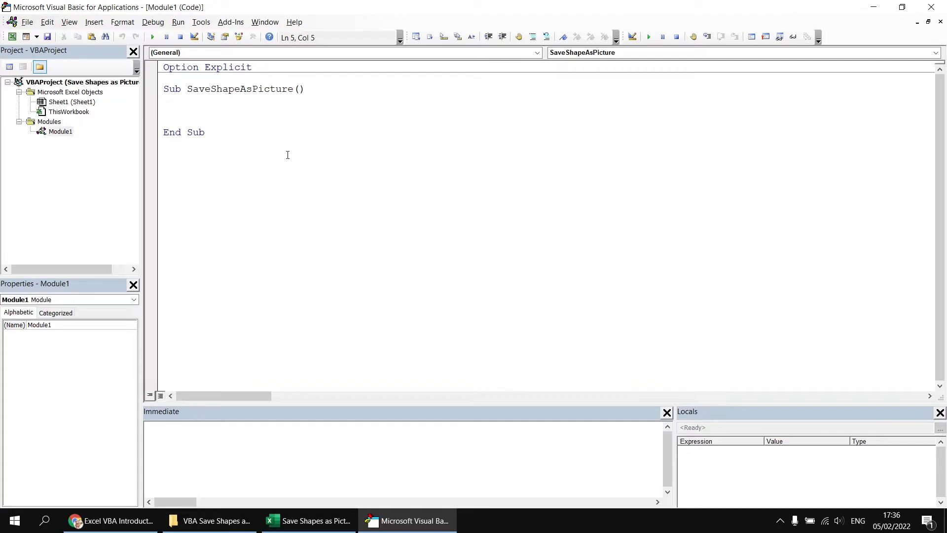
text(dim)
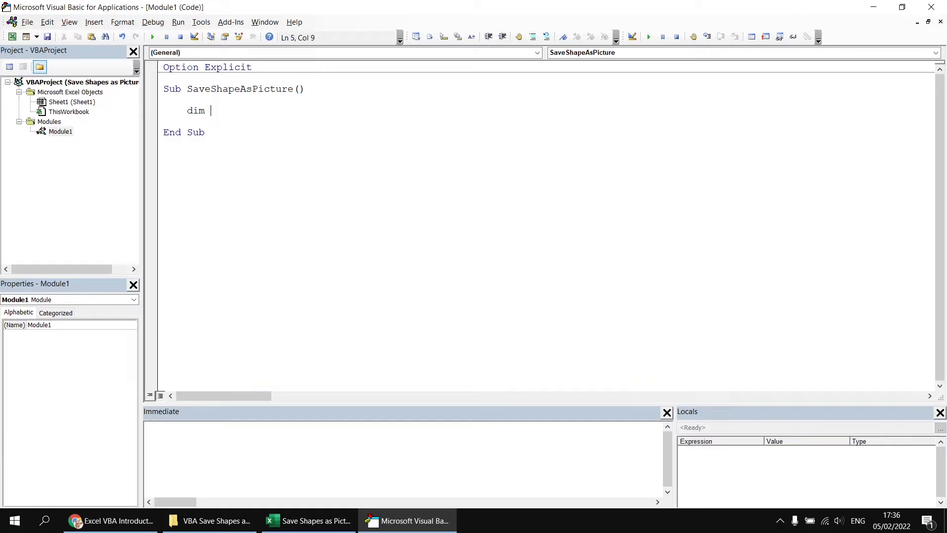
text(grp)
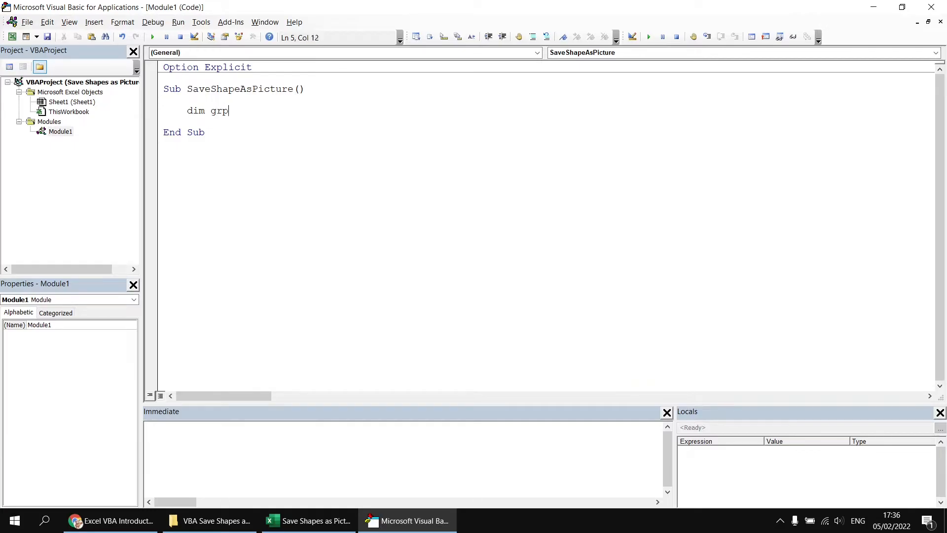
text(as shap)
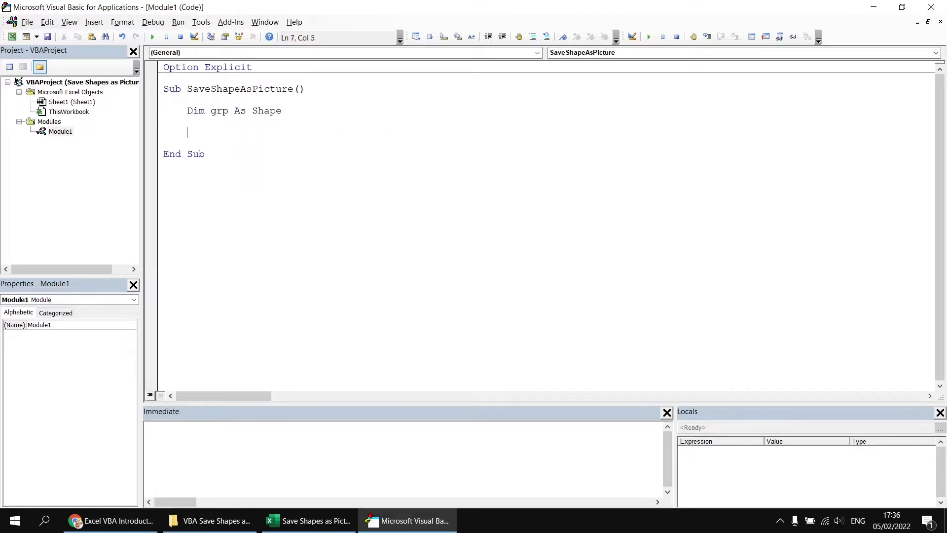
text(set)
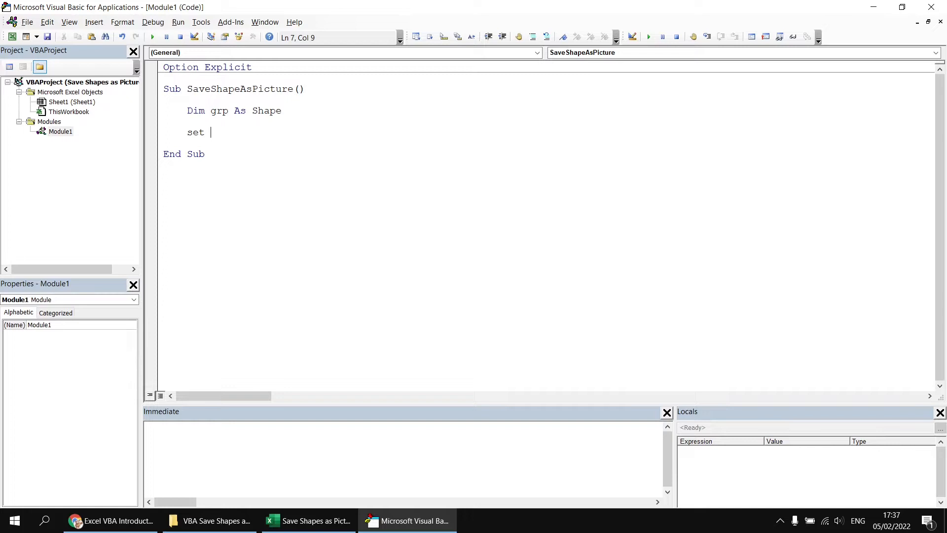
text(grp =)
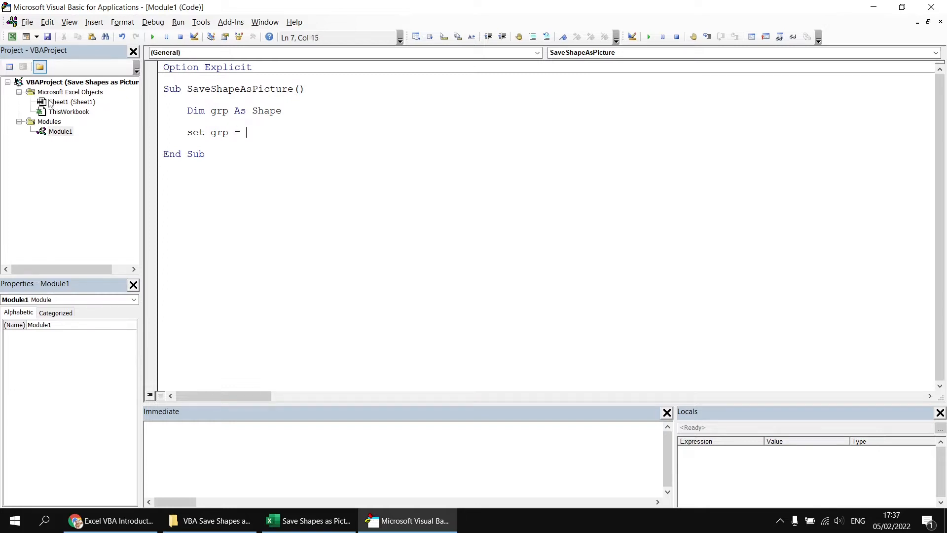
text(shee)
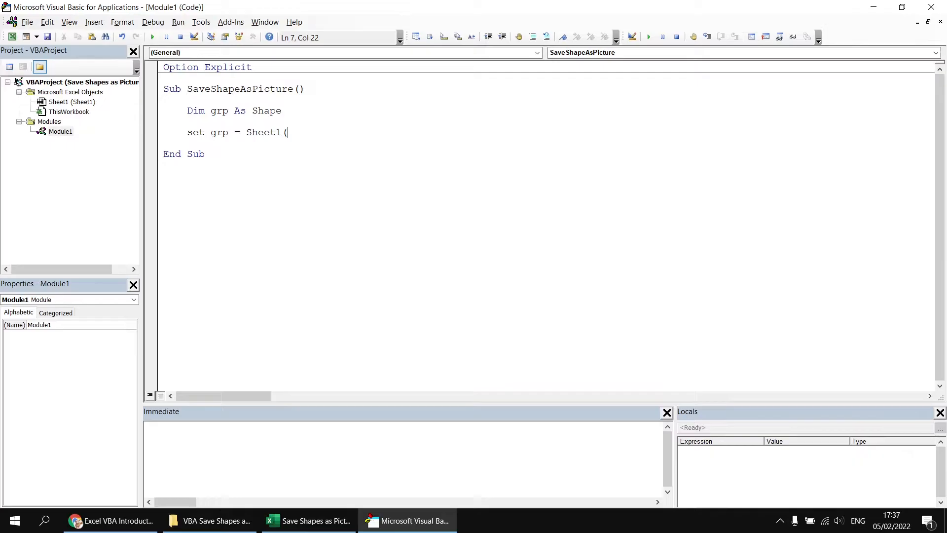
text(.shapes)
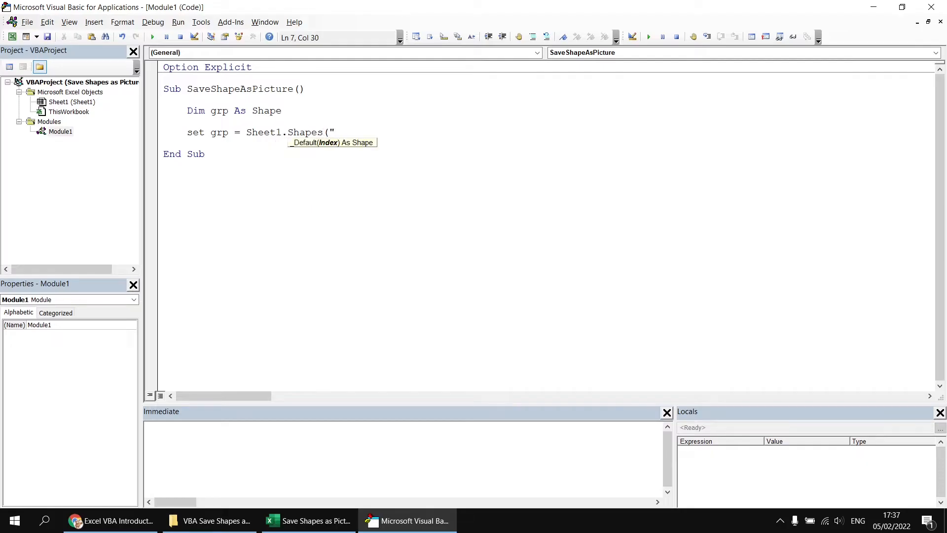
text(MyChartGroup"))
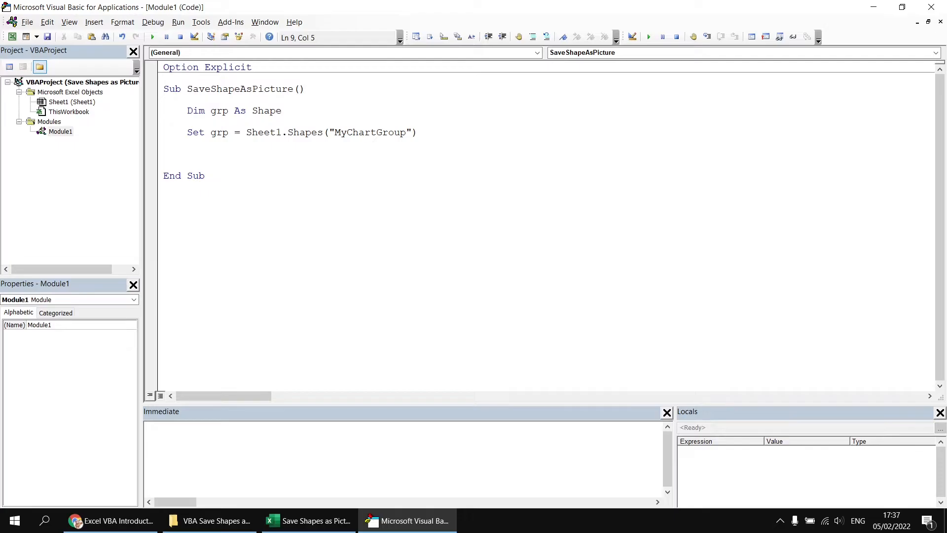
- Add a grp.CopyPicture statement below the Set grp line
text(grp.)
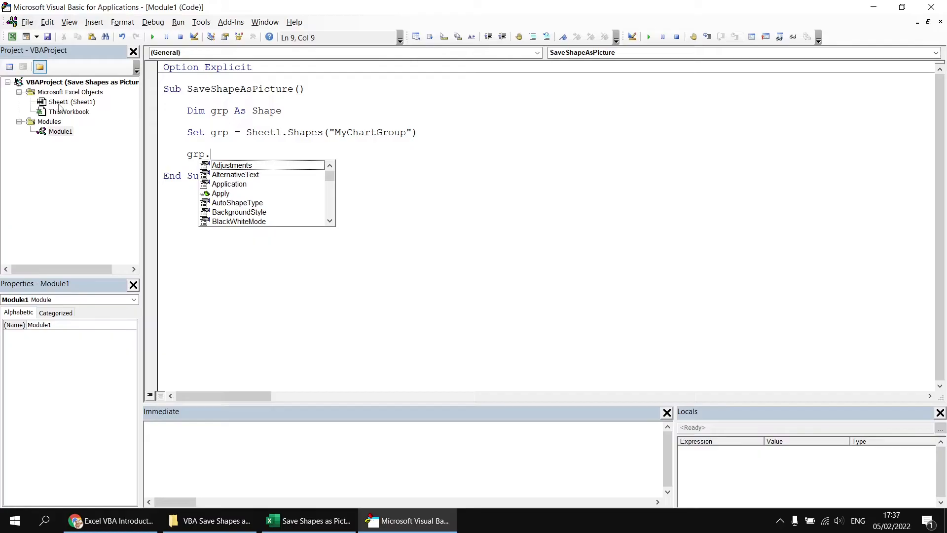
text(cop)
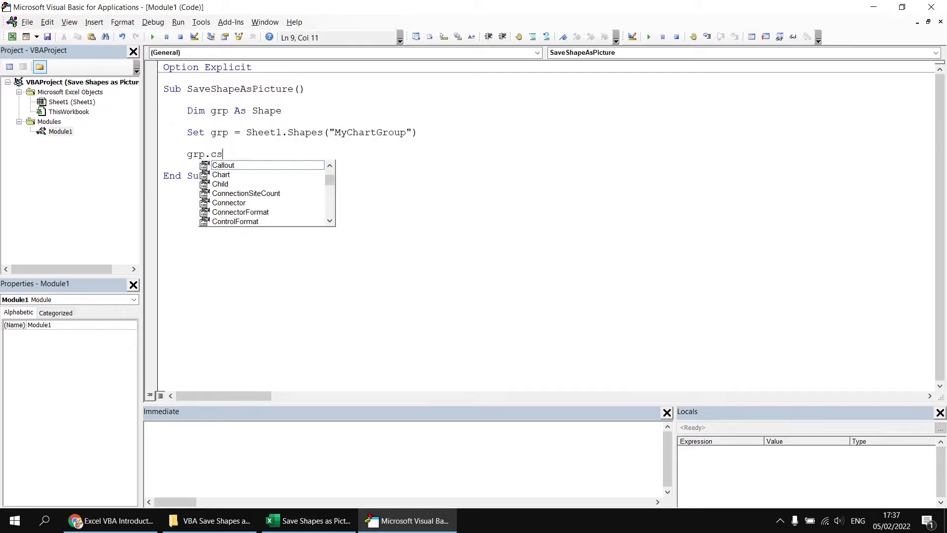
text(av)
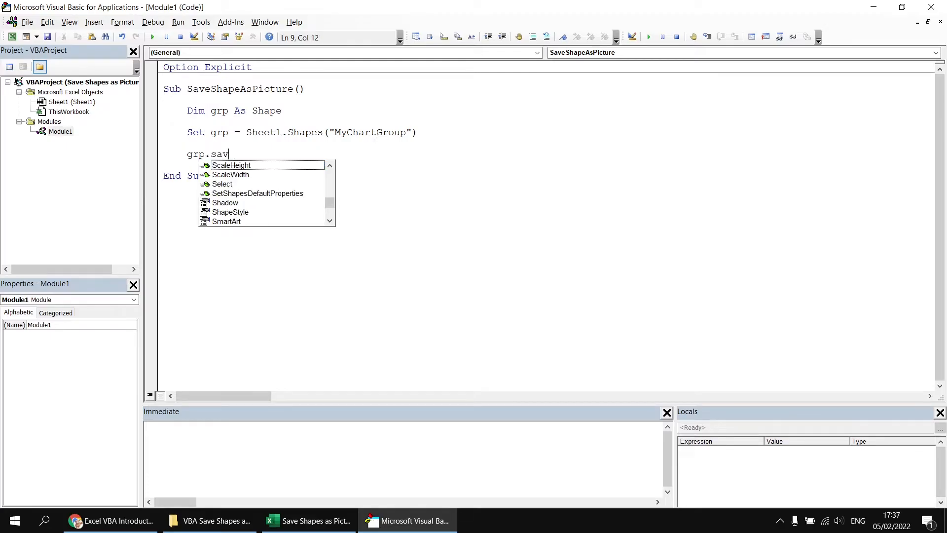
text(cop)
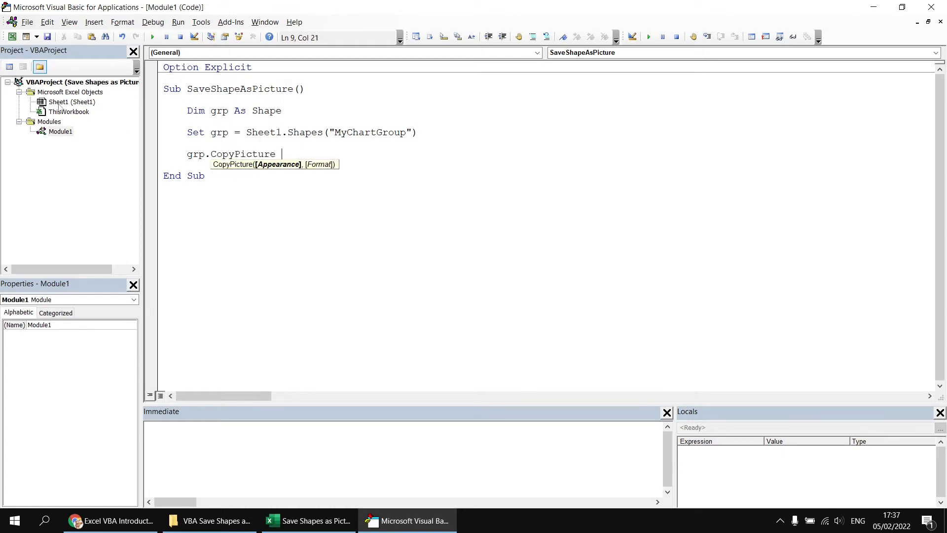
key(Return)
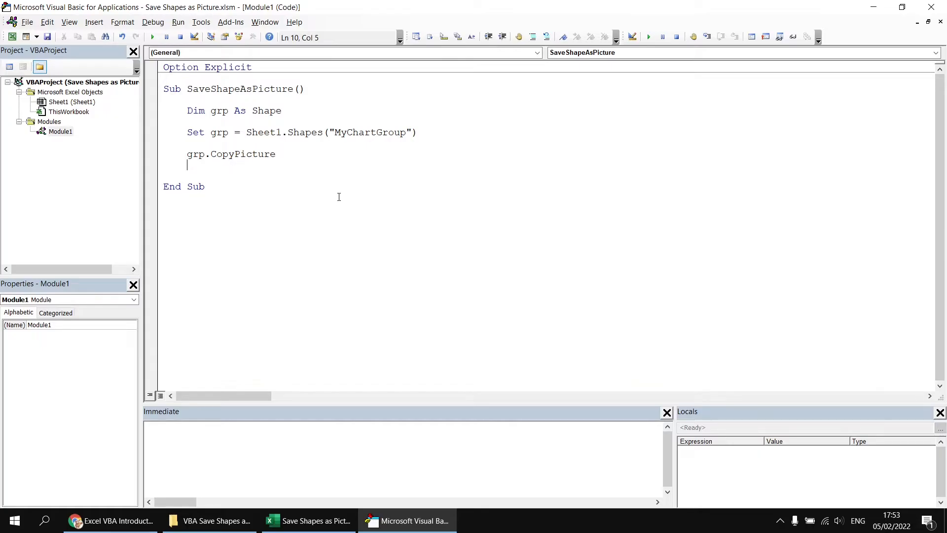
- Declare co As ChartObject below the grp declaration
key(Return)
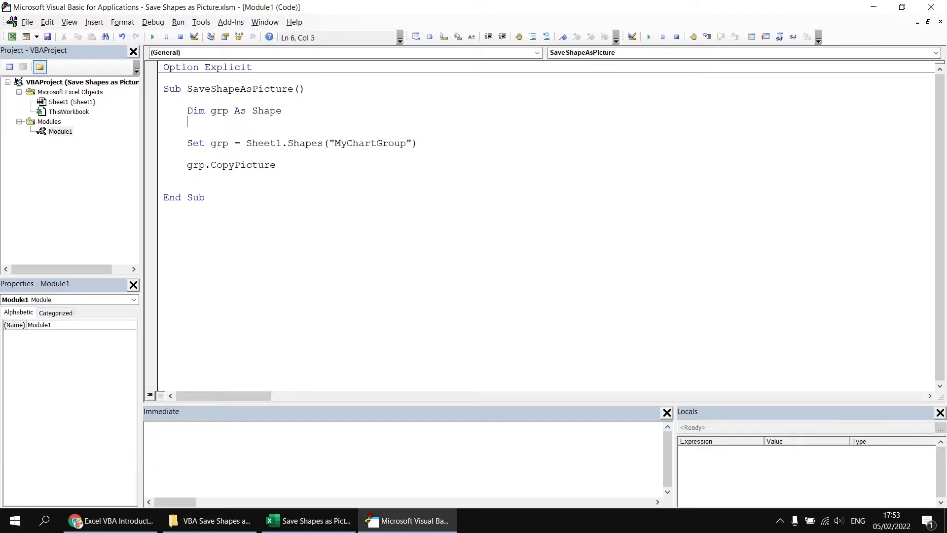
text(dim co as c)
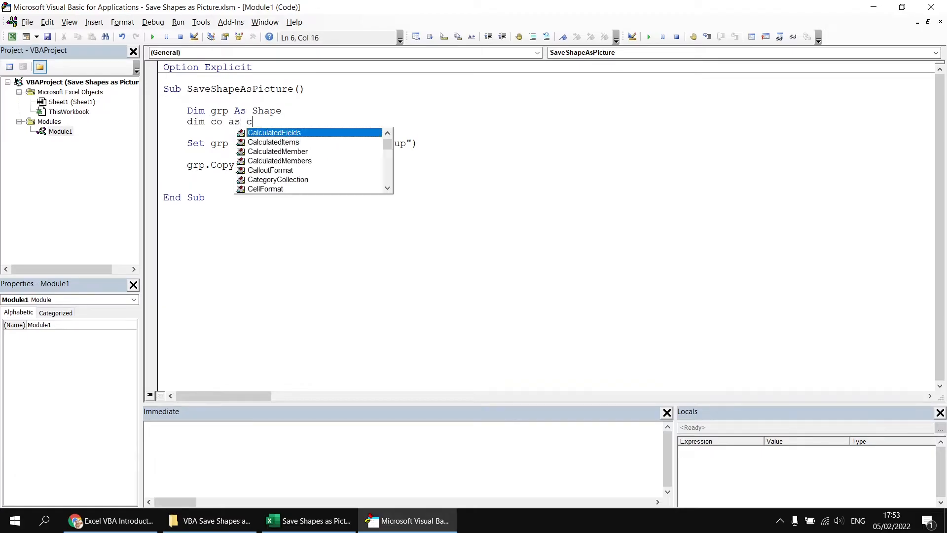
text(hartObject)
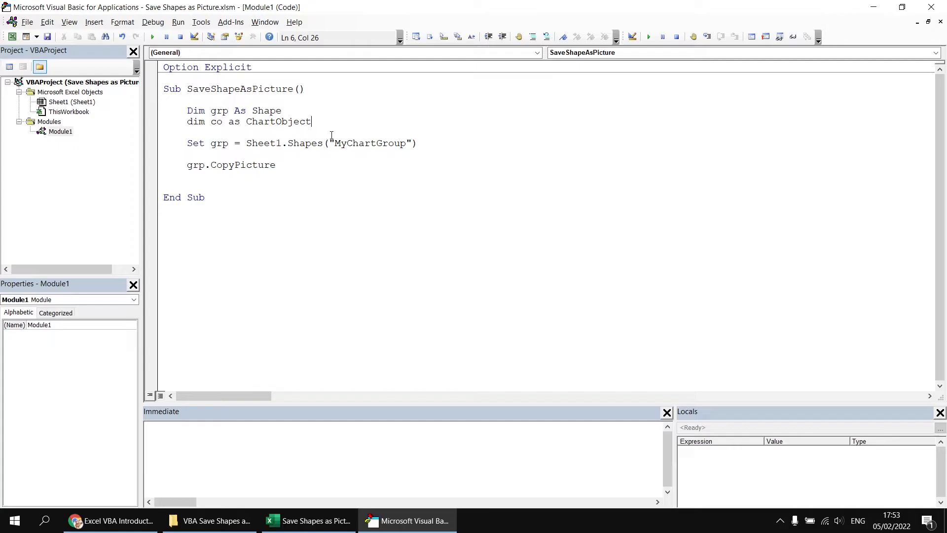
- Begin the line 'Set co = Sheet1.ChartObjects.Add(' below CopyPicture
key(enter)
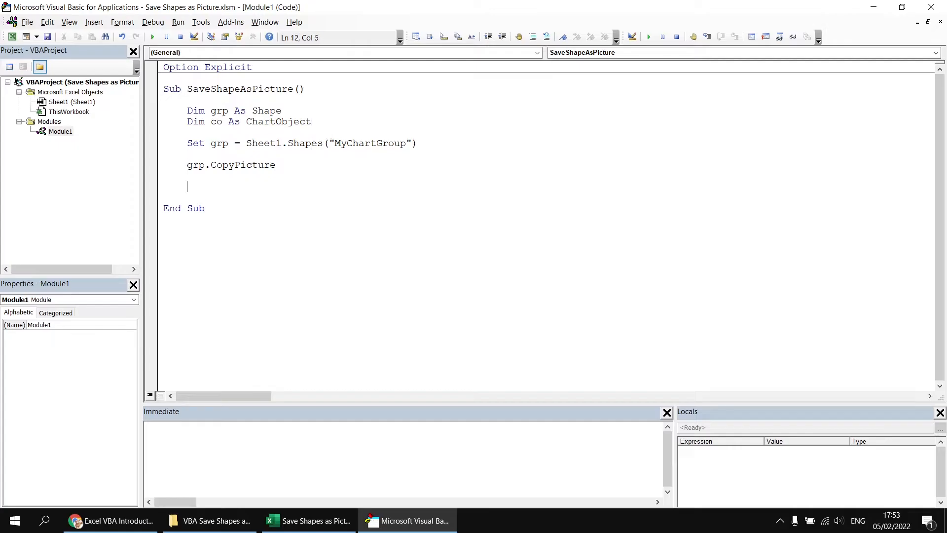
text(set)
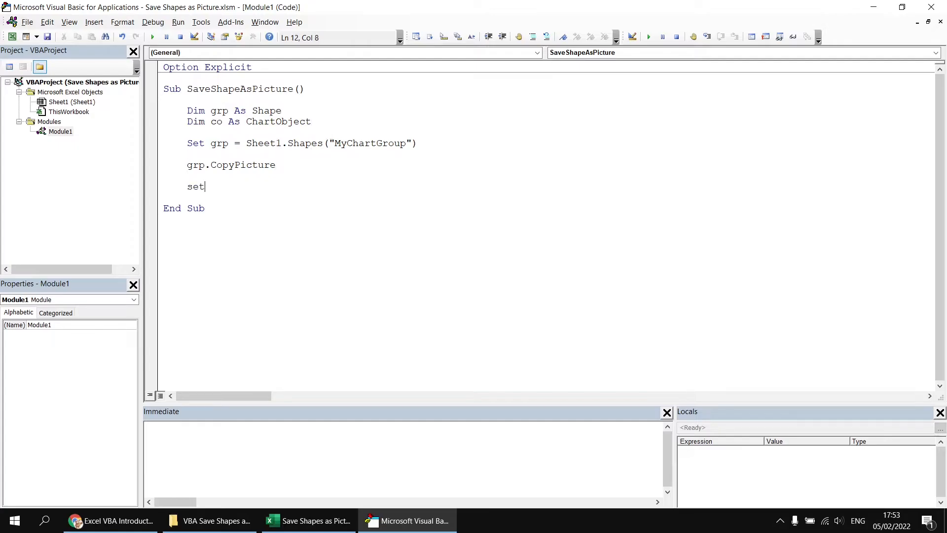
text(co = sheet1)
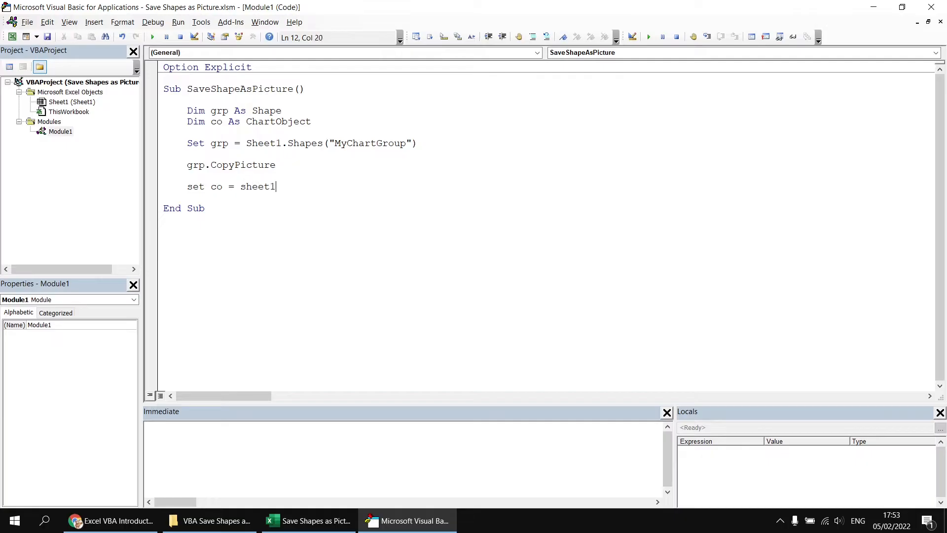
text(.ChartObjects.)
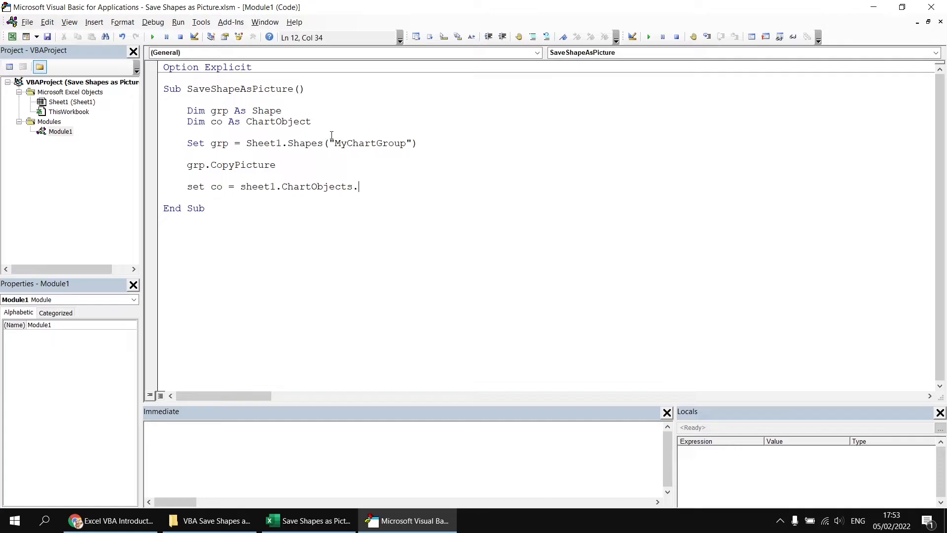
text(add)
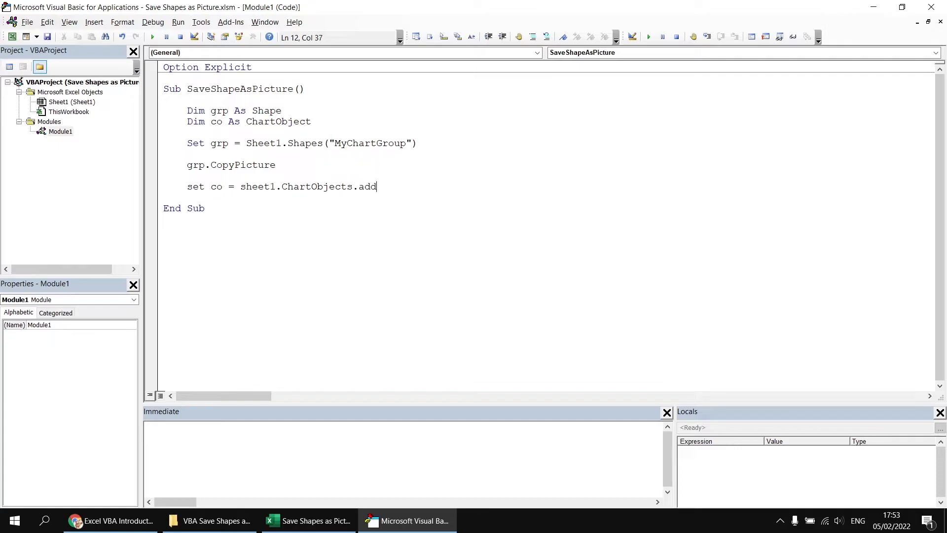
text(()
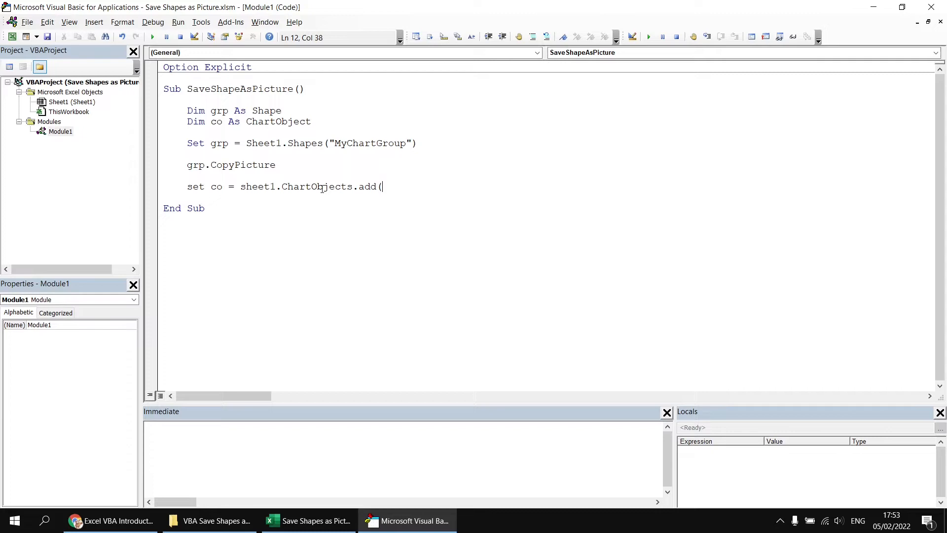
- Look up ChartObjects help and open the Add method page with Left, Top, Width, Height
click(317, 186)
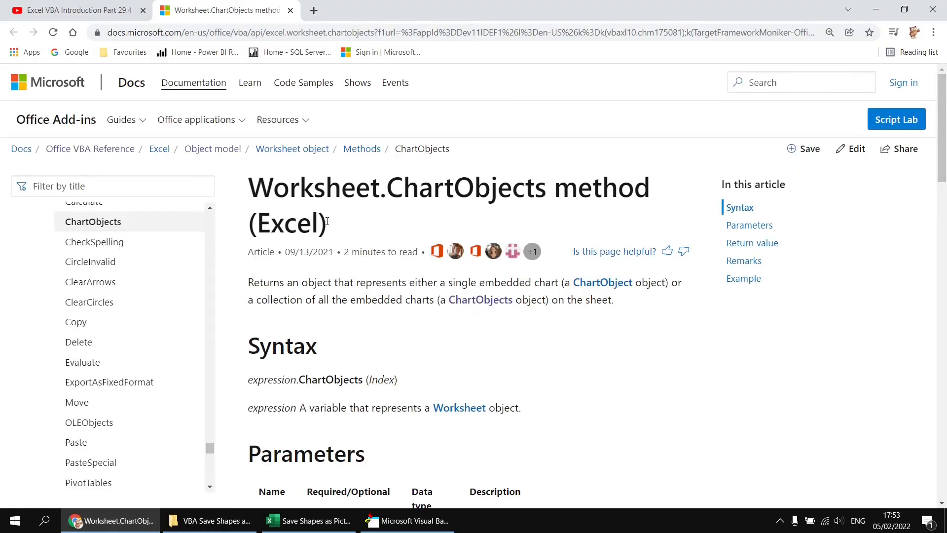
mouse_move(446, 209)
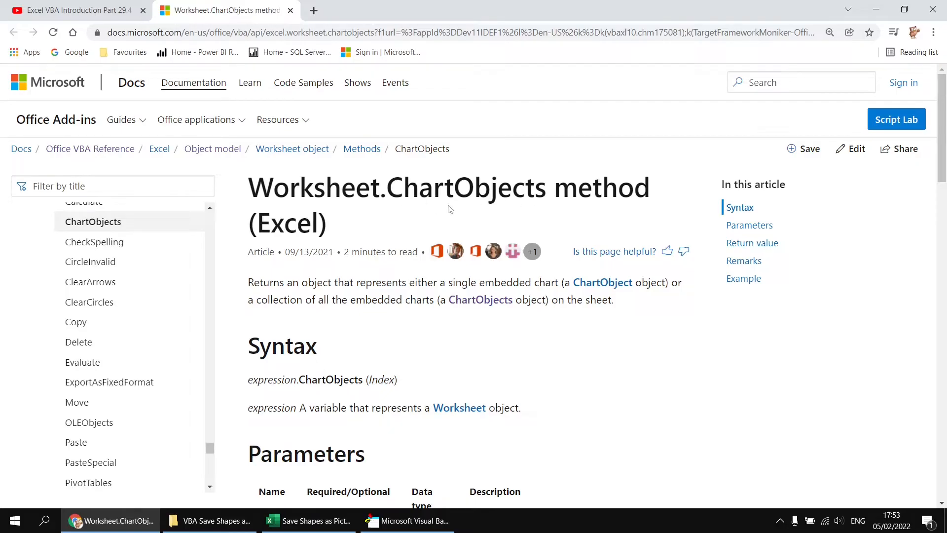
mouse_move(444, 327)
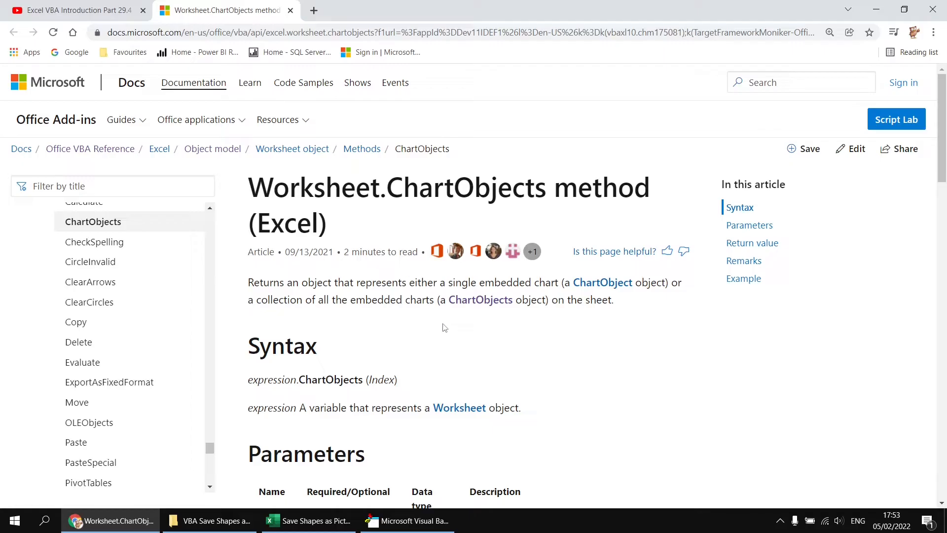
mouse_move(480, 300)
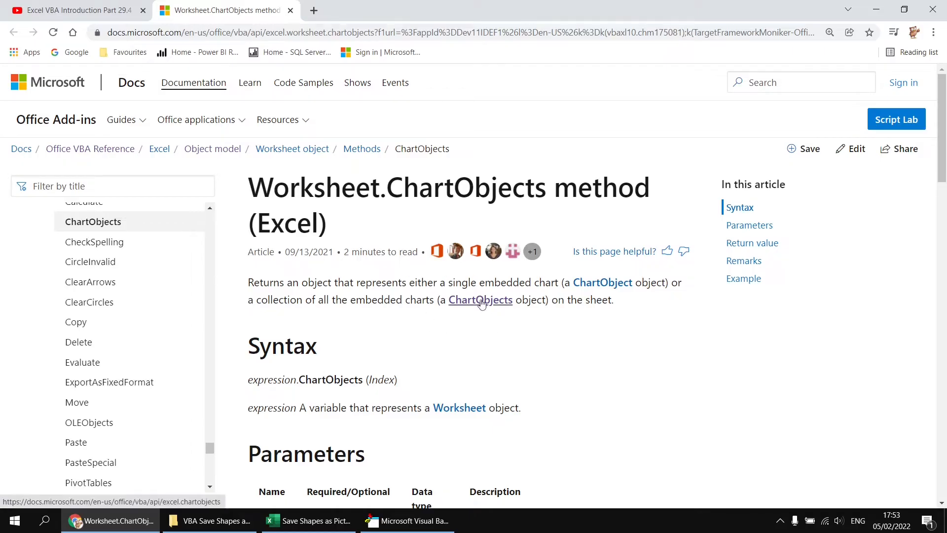
click(480, 300)
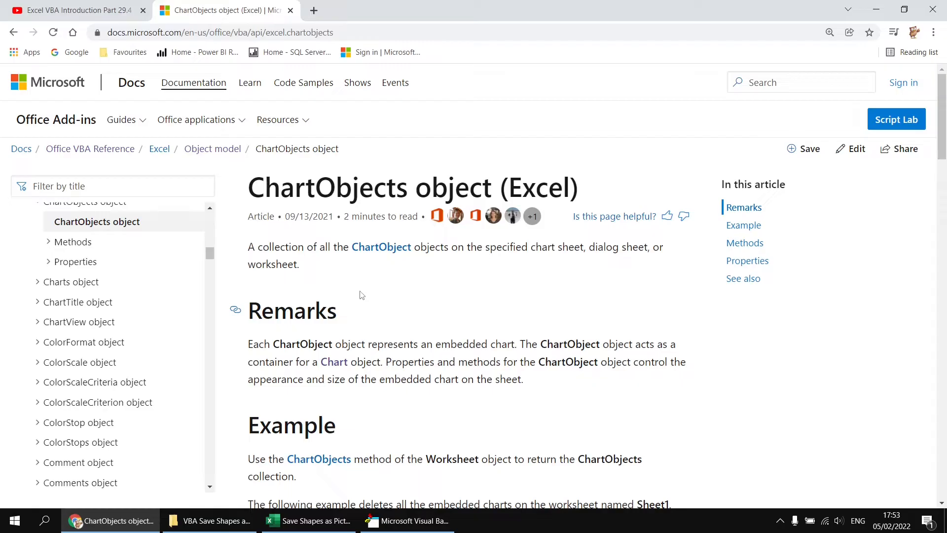
click(71, 242)
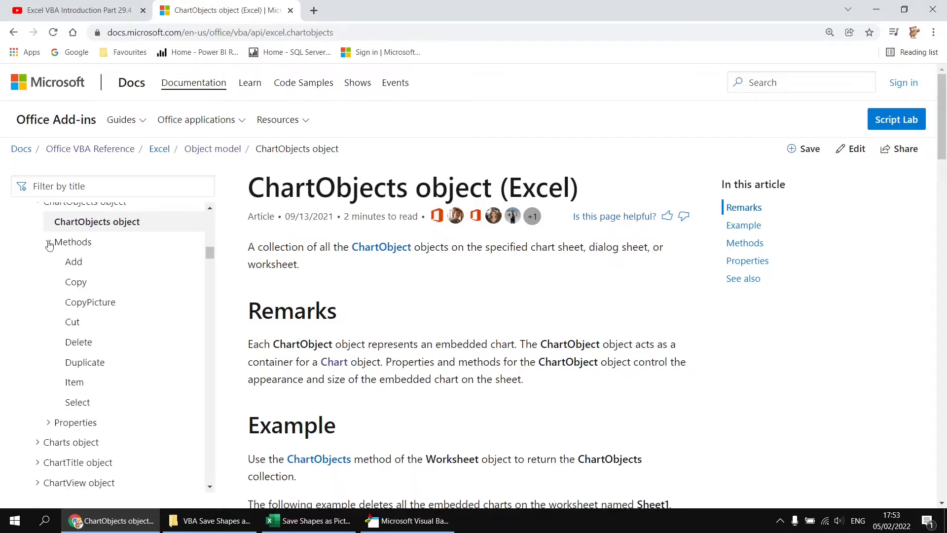
click(73, 261)
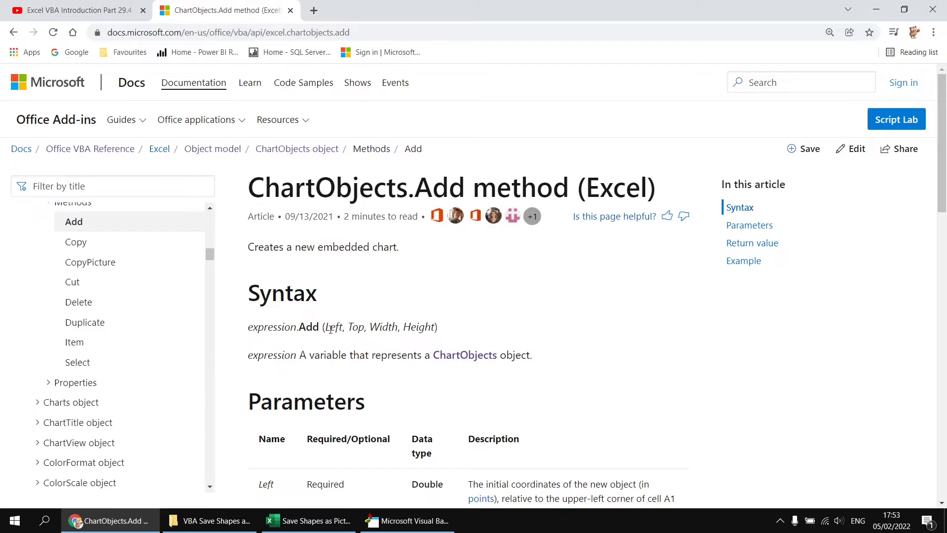
mouse_move(466, 330)
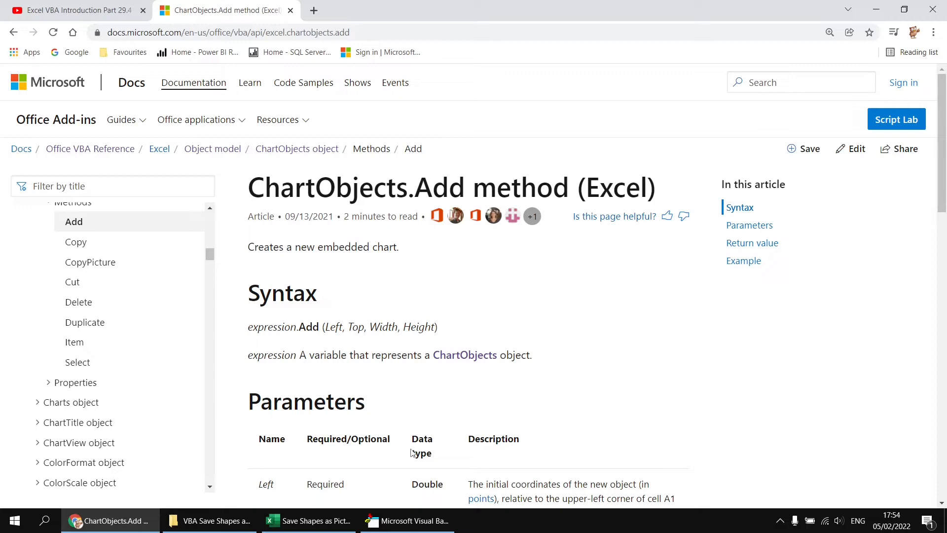
- Complete the Add call with grp.Left, grp.Top, grp.Width and grp.Height arguments
click(407, 521)
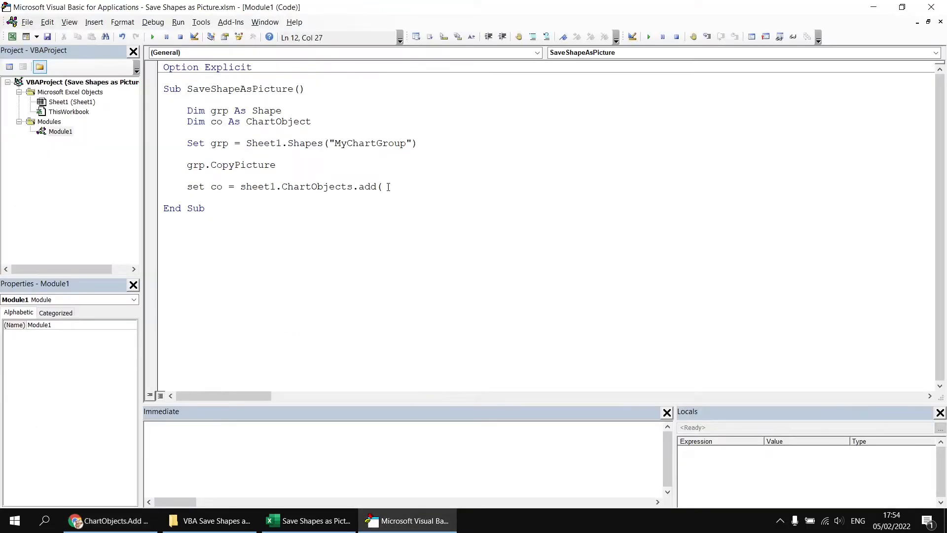
text(grp.)
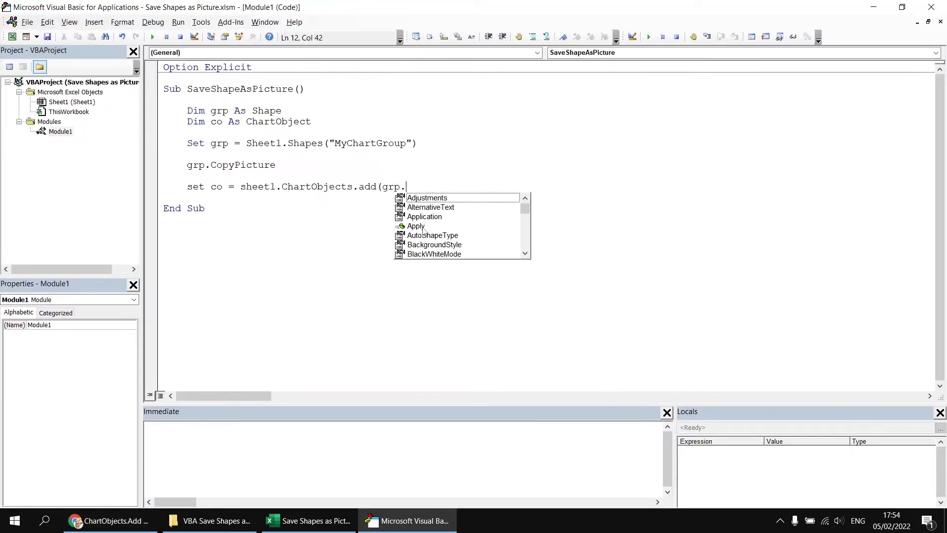
text(Left, grp.t)
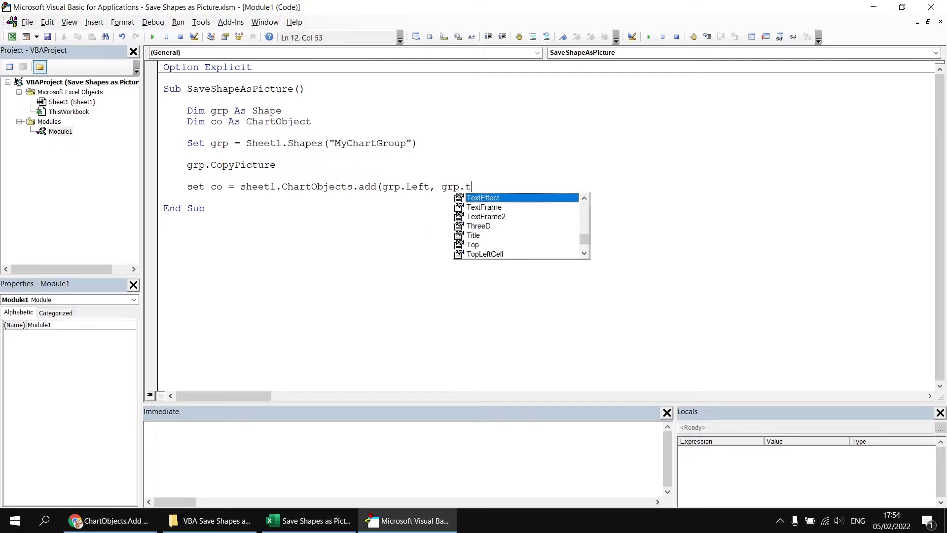
text(op,grp.)
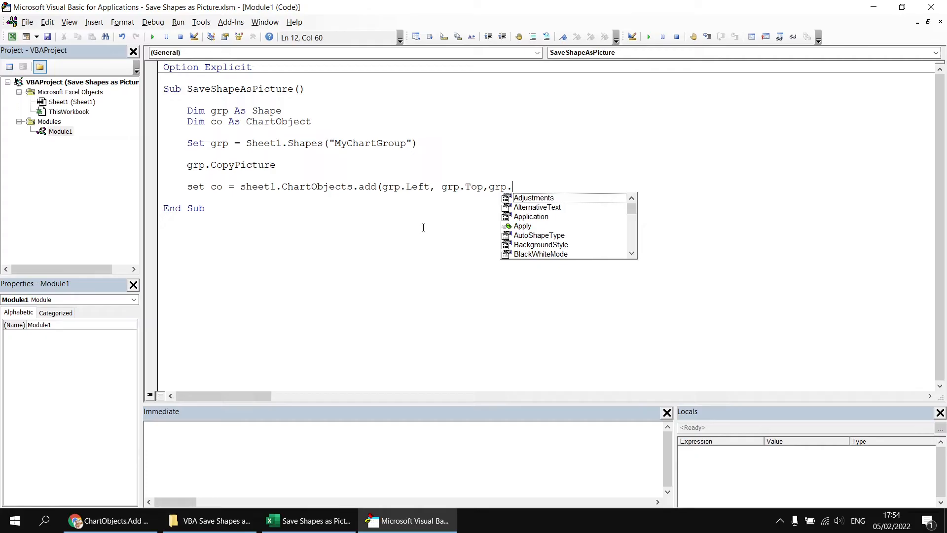
text(Width,grp)
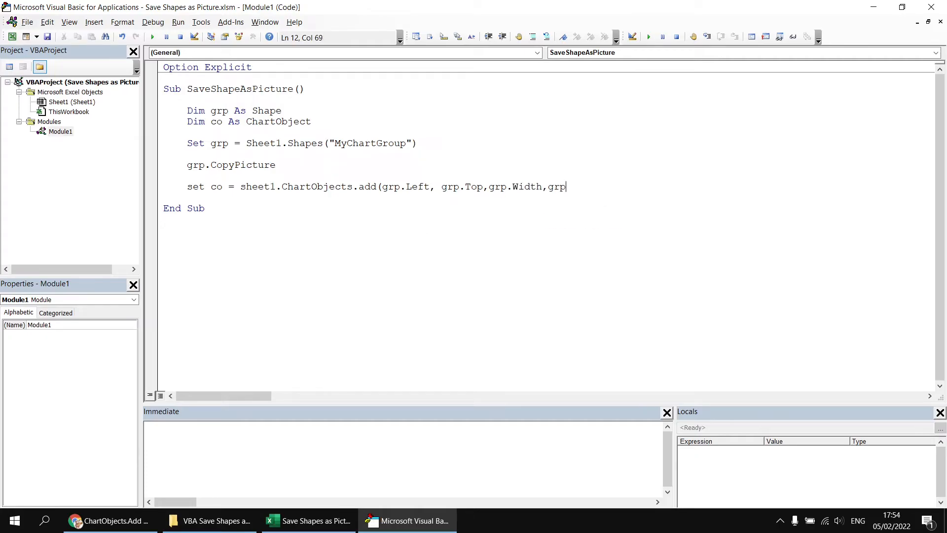
text(.he)
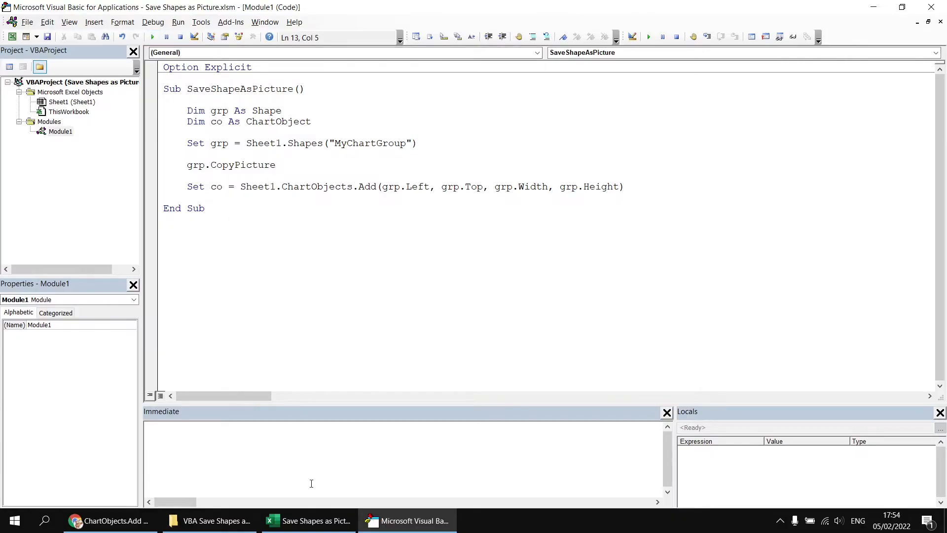
- Select the blank Chart 5 in Excel's Selection pane and delete it
click(307, 521)
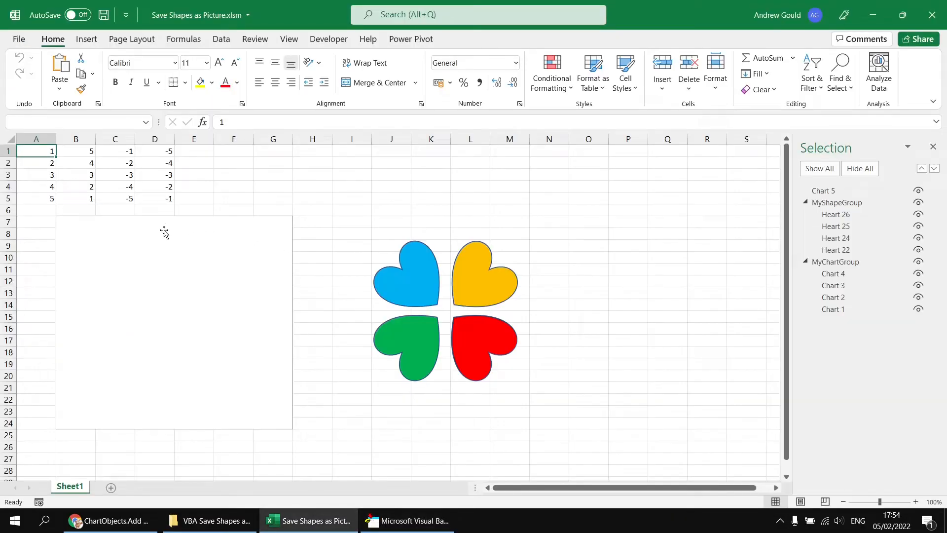
mouse_move(108, 363)
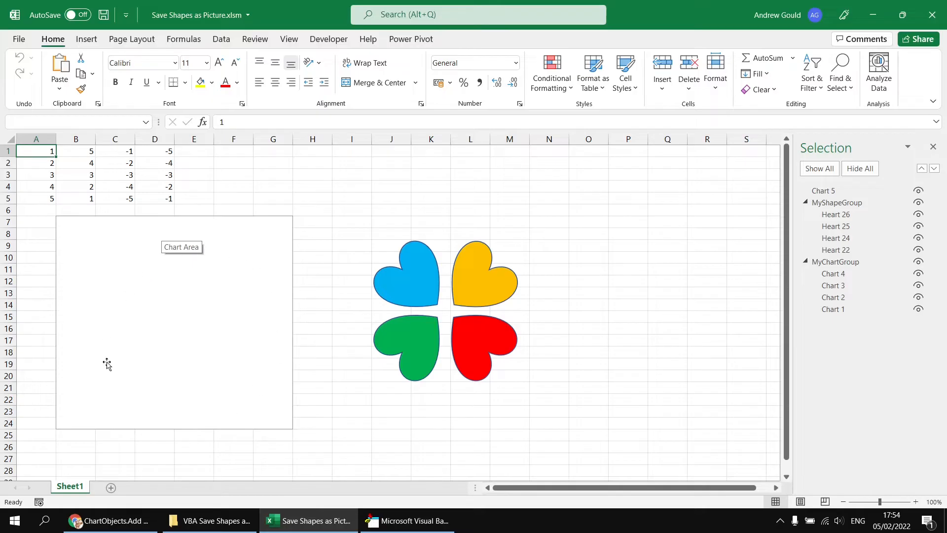
mouse_move(336, 400)
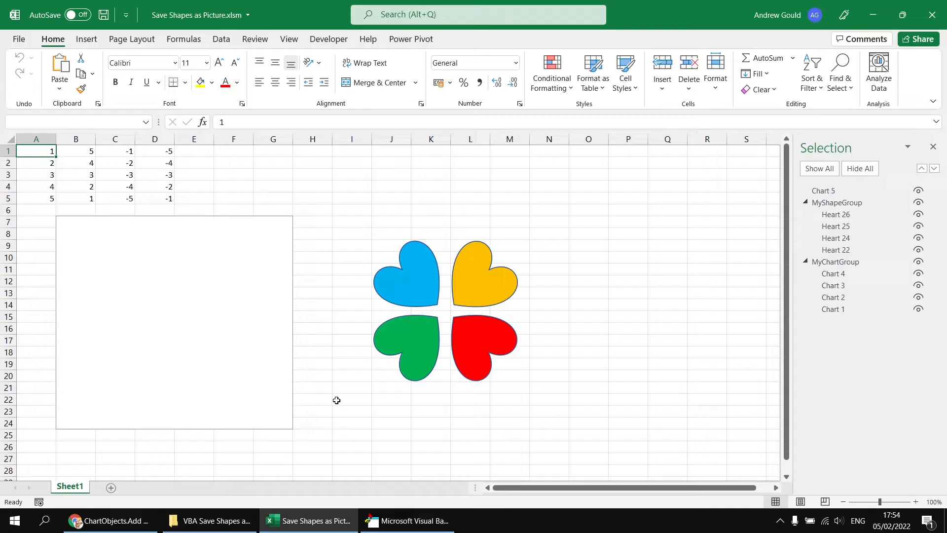
mouse_move(784, 263)
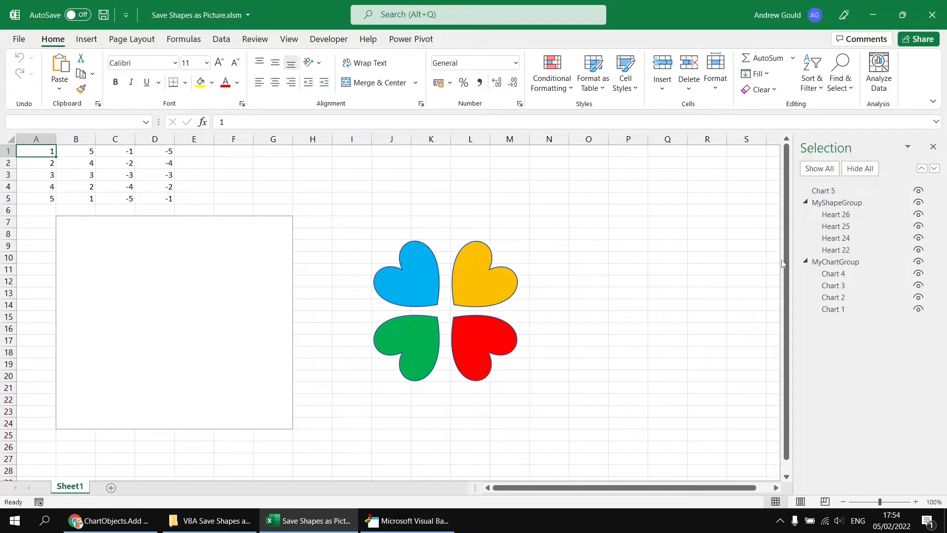
click(824, 190)
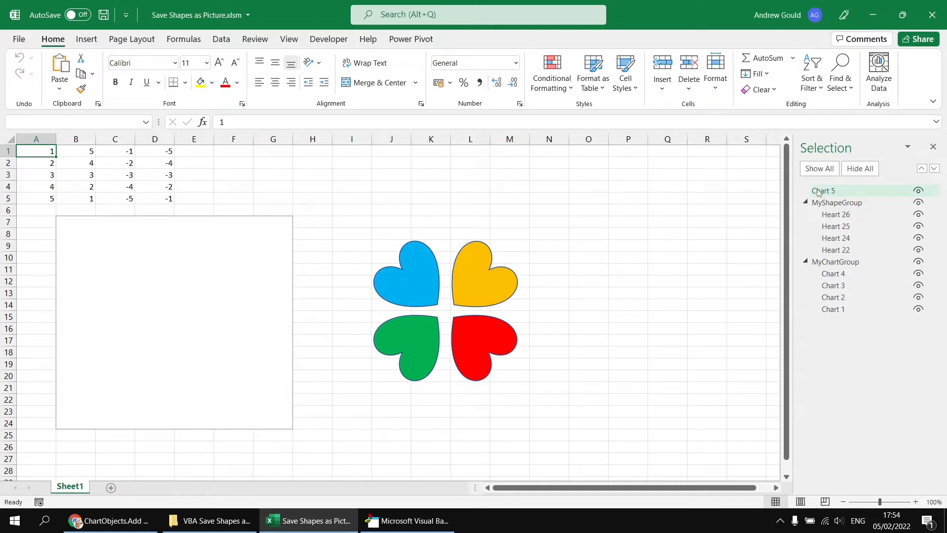
click(823, 191)
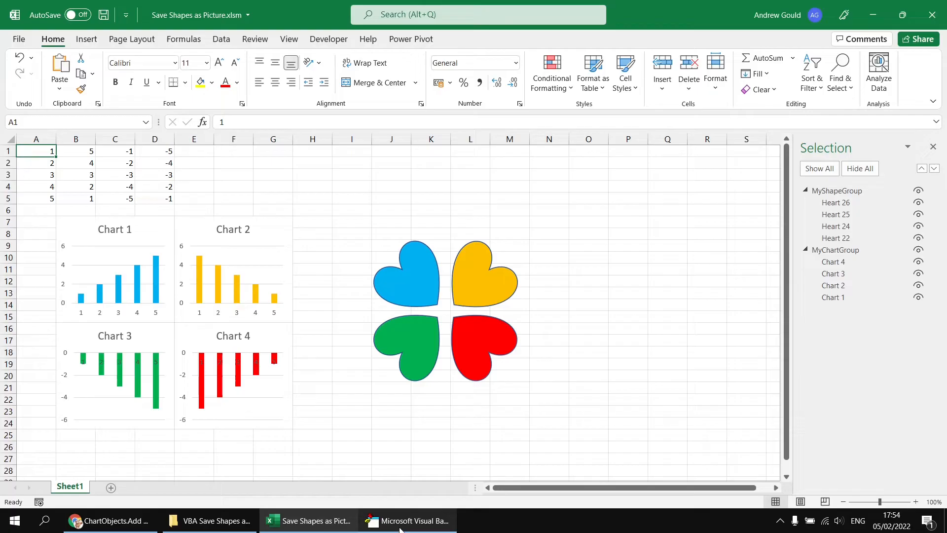
- Insert blank lines and type co.Delete just above End Sub
click(407, 521)
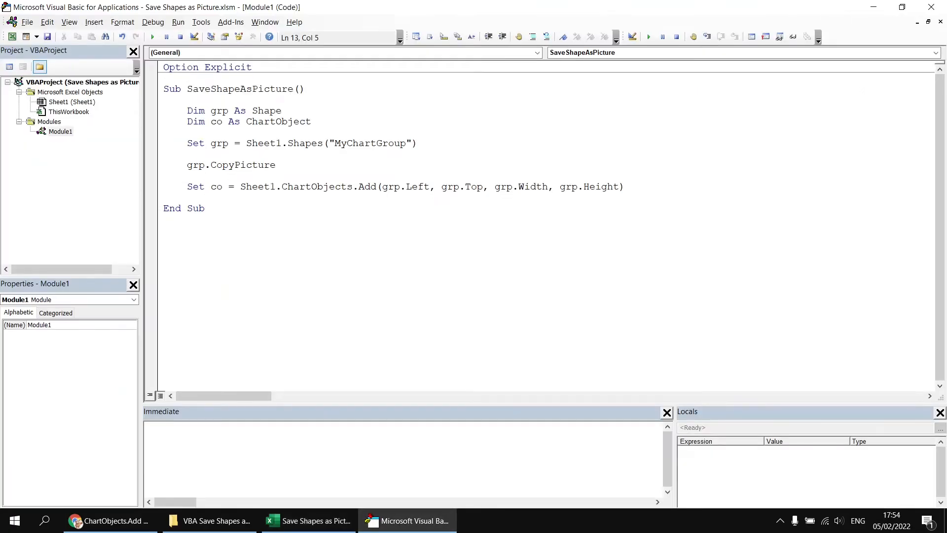
key(Enter)
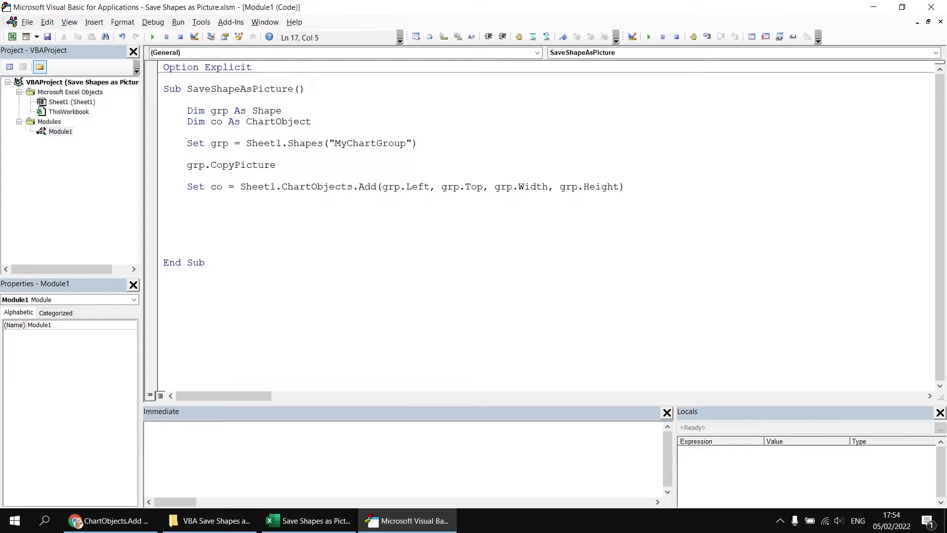
text(co.Delete)
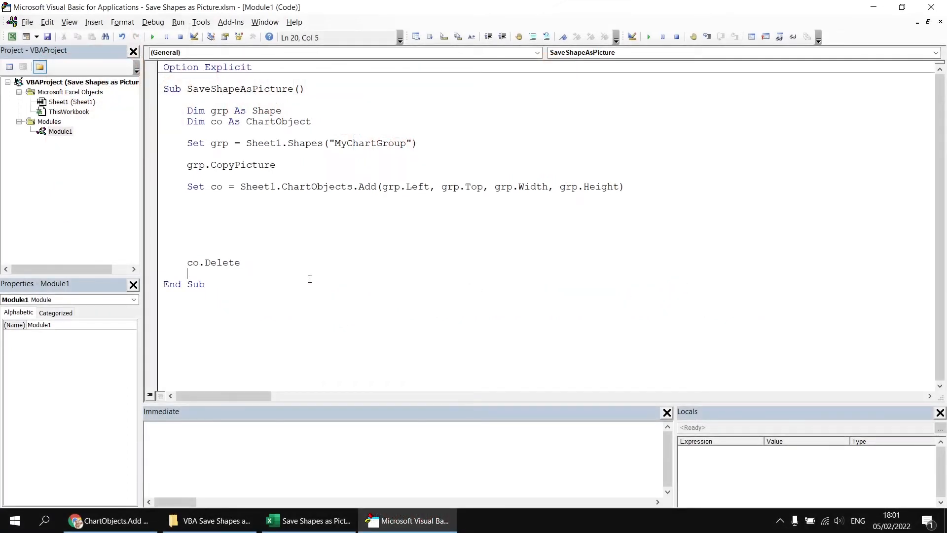
- Type co.Chart.Paste on the blank line after the Set co line
click(189, 218)
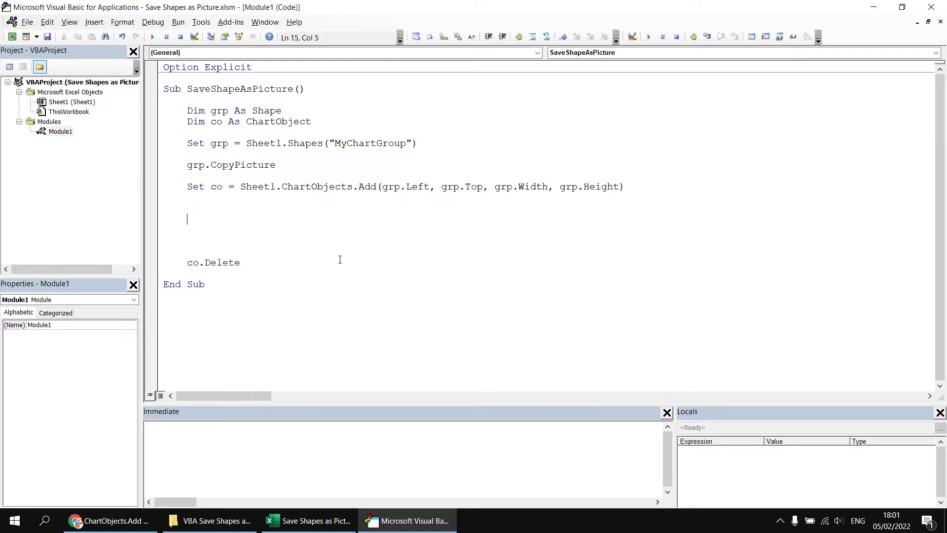
text(co.)
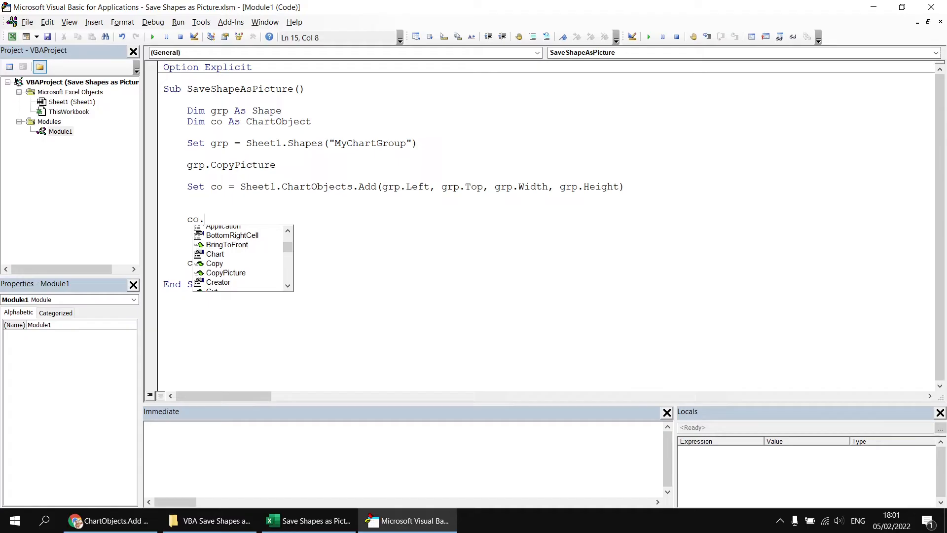
text(Chart.pa)
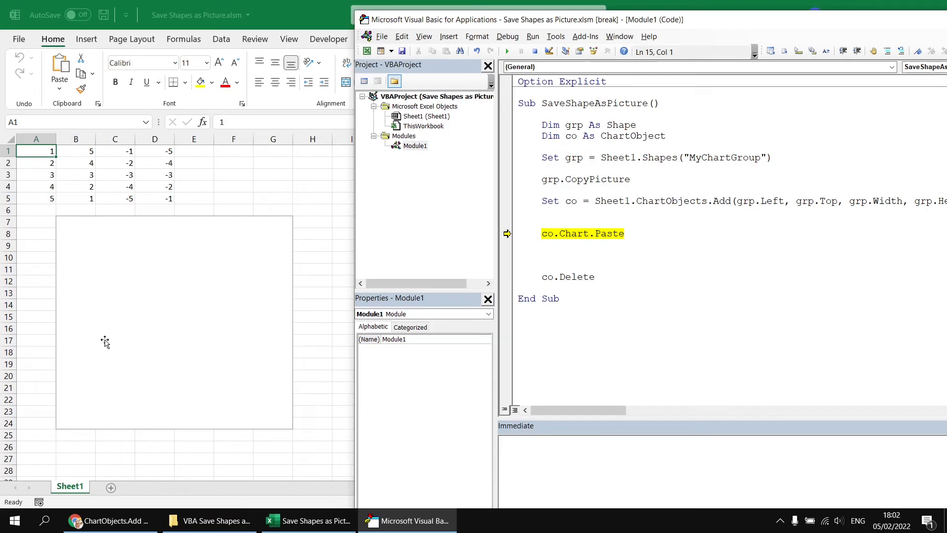
mouse_move(601, 219)
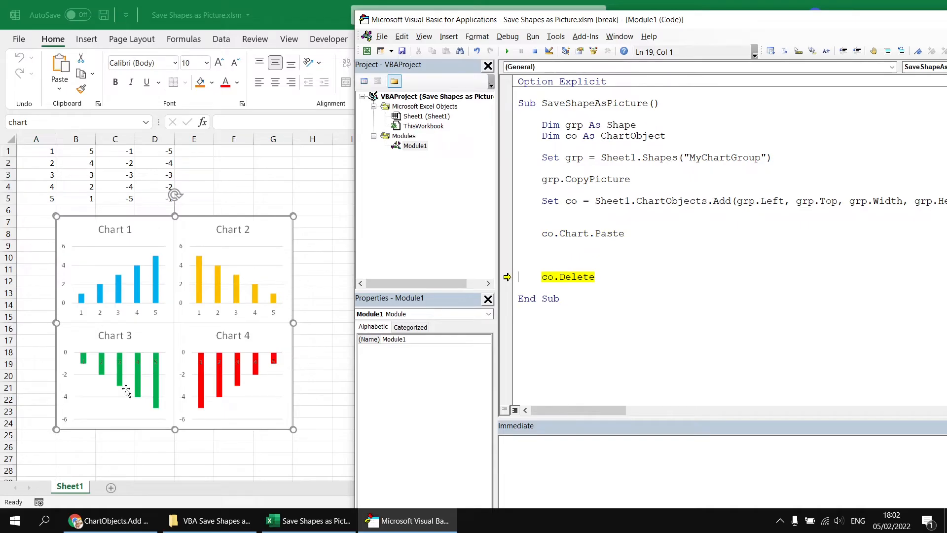
- Finish stepping, comment out co.Delete, rerun the macro and inspect the workbook
key(F8)
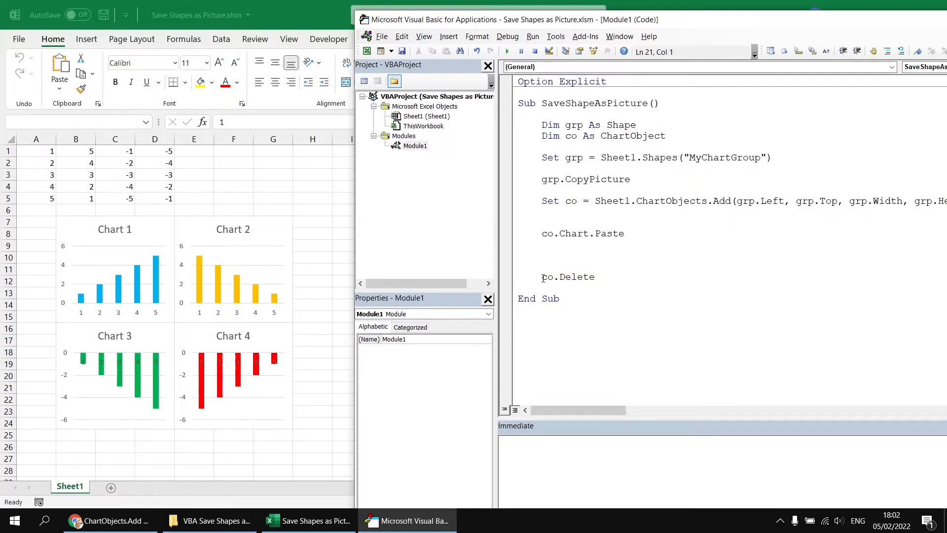
text(')
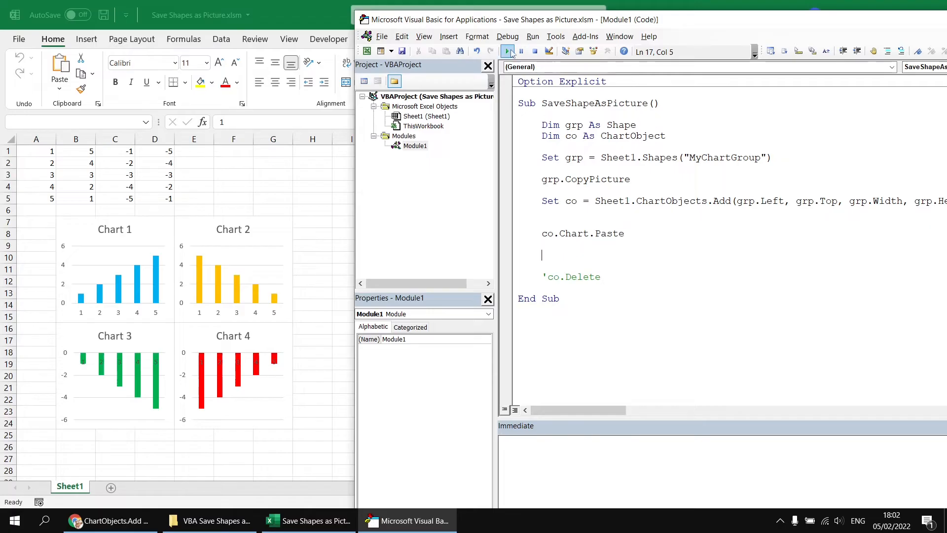
click(507, 51)
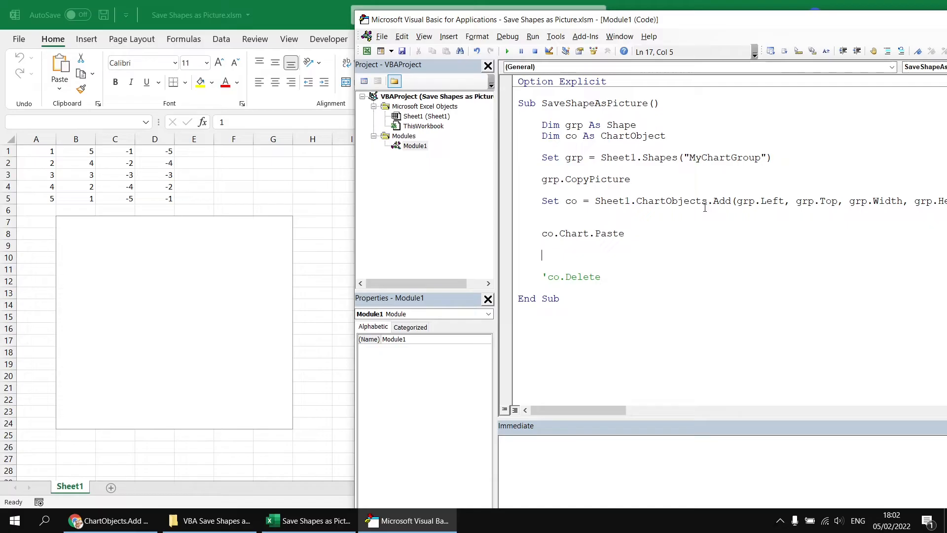
click(615, 233)
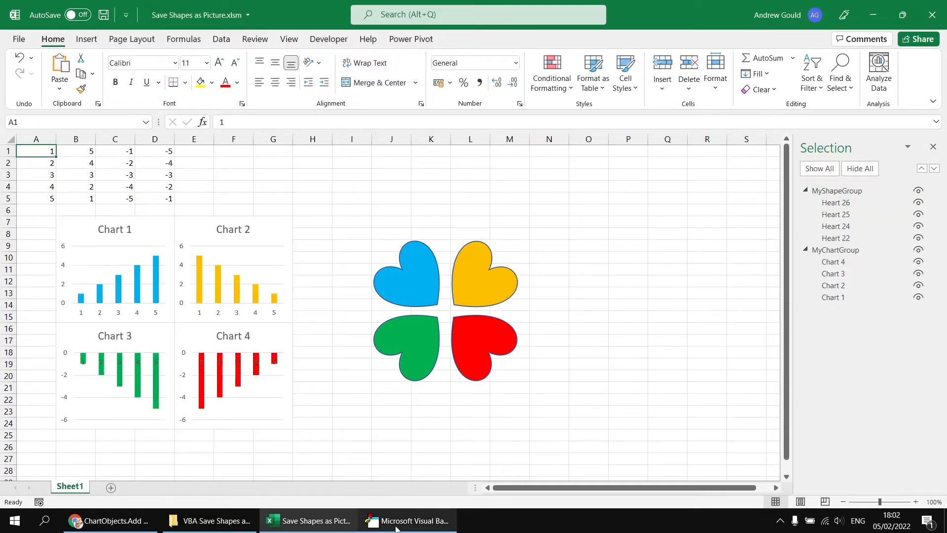
- Add co.Select before co.Chart.Paste, rerun the macro, and confirm Chart 16 exists
click(407, 521)
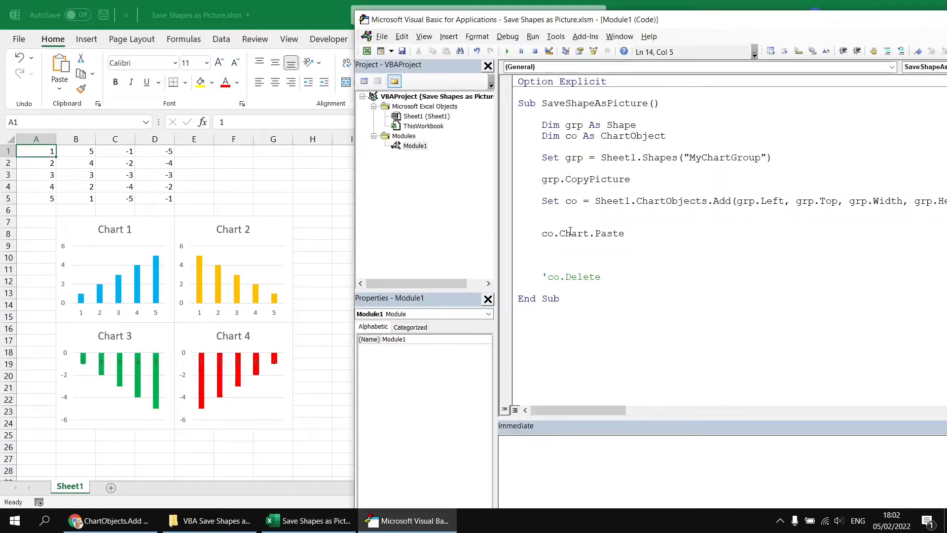
text(c)
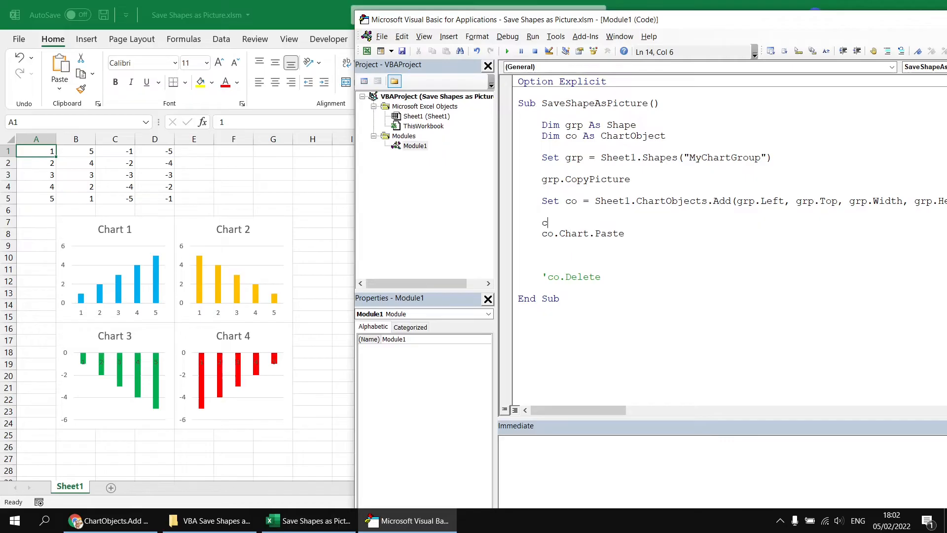
text(o.Select)
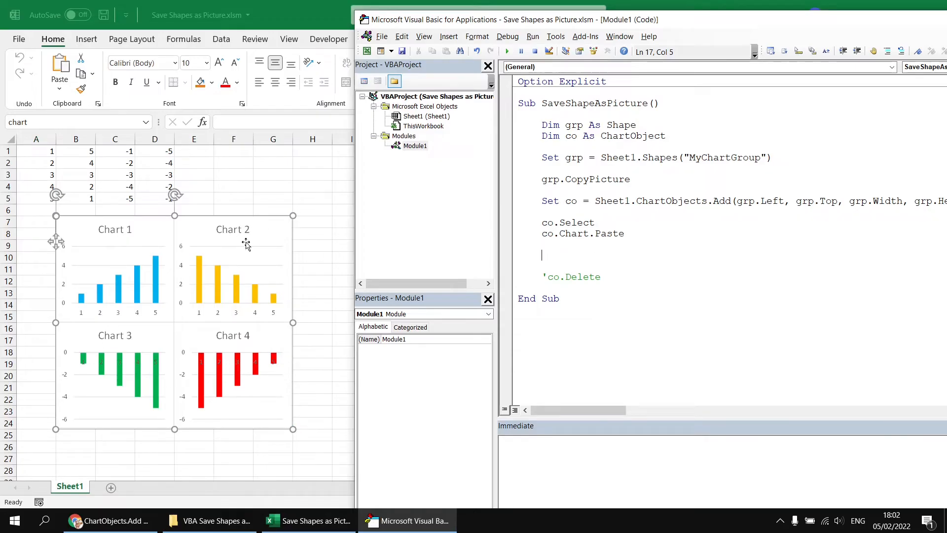
mouse_move(573, 253)
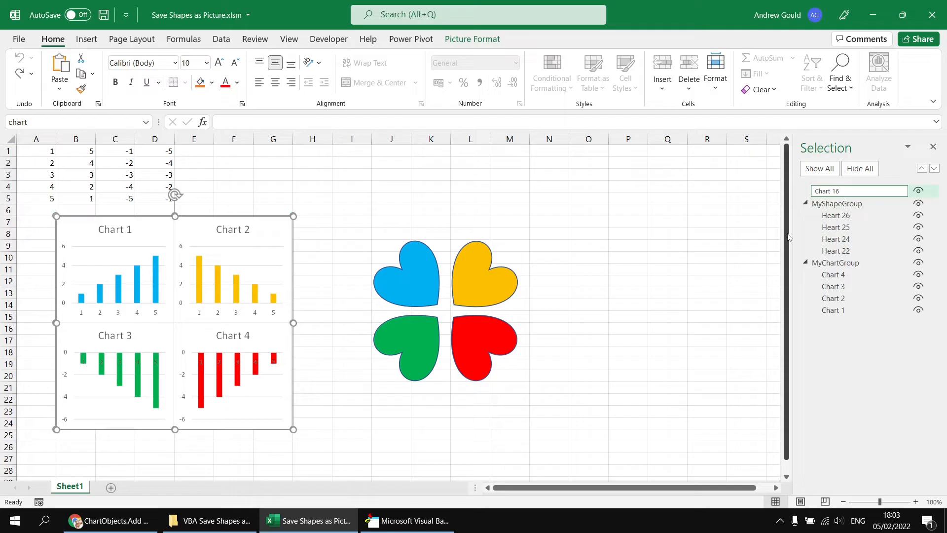
click(828, 190)
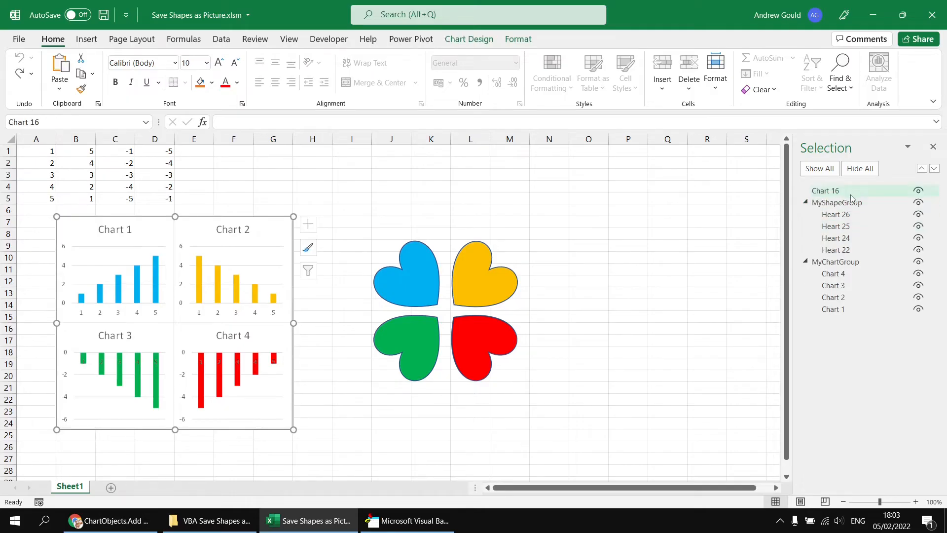
click(406, 521)
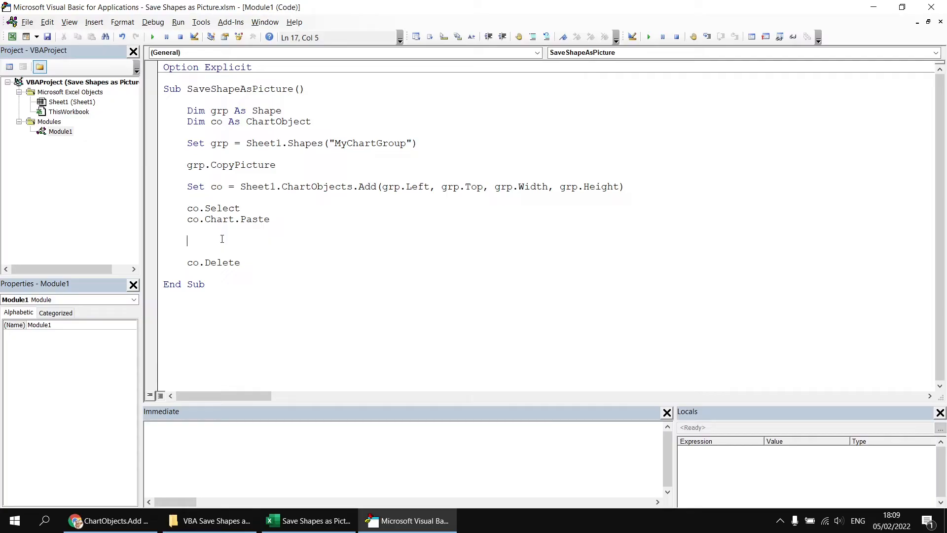
- Begin the co.Chart.Export ThisWorkbook.Path line and check the workbook's folder in File Explorer
text(co.Chart.Export)
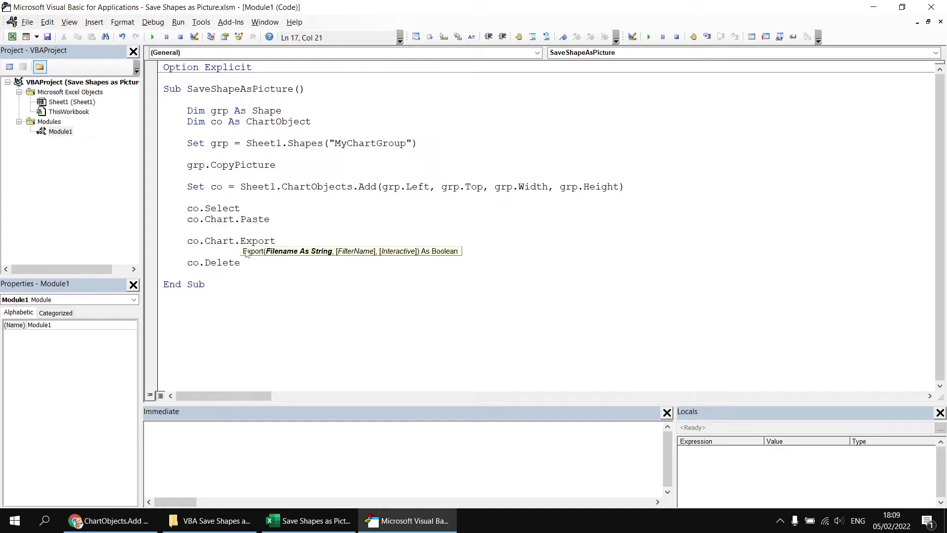
mouse_move(290, 258)
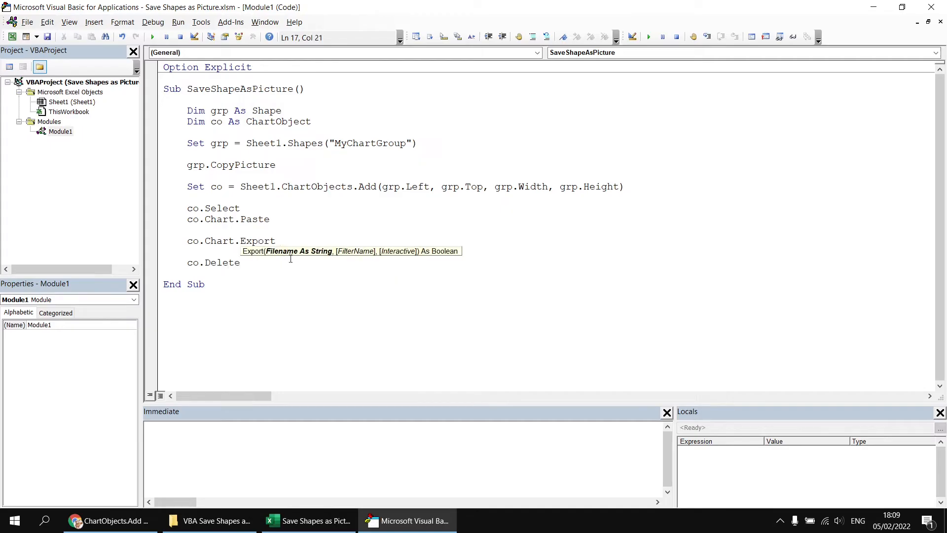
mouse_move(359, 260)
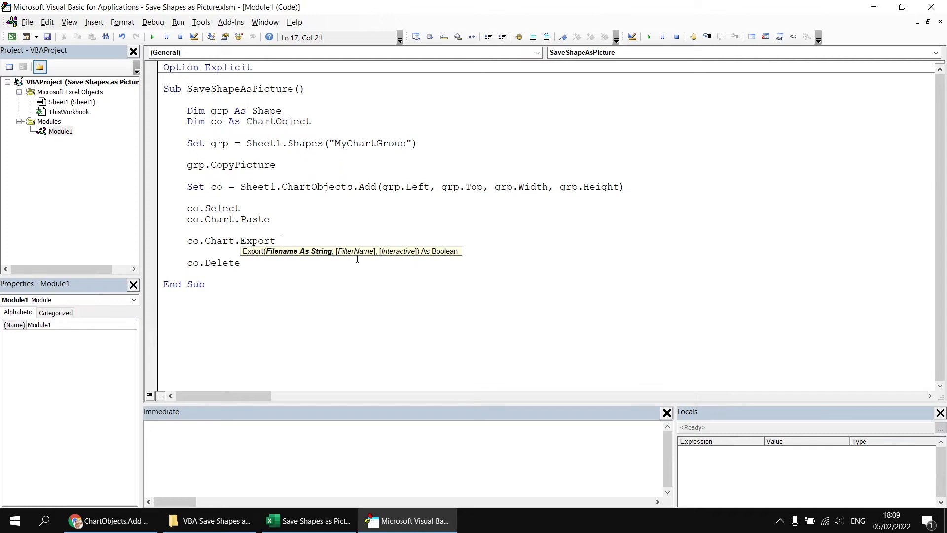
mouse_move(326, 253)
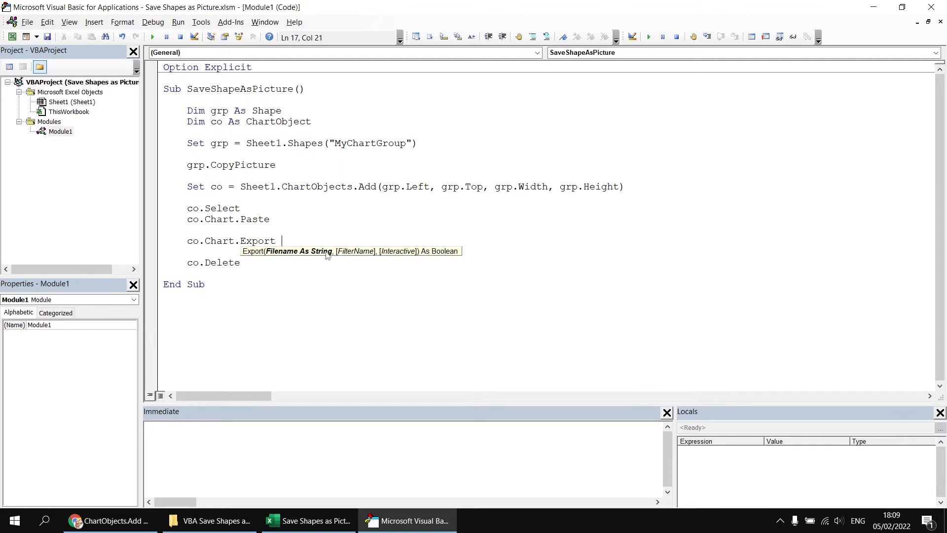
mouse_move(352, 258)
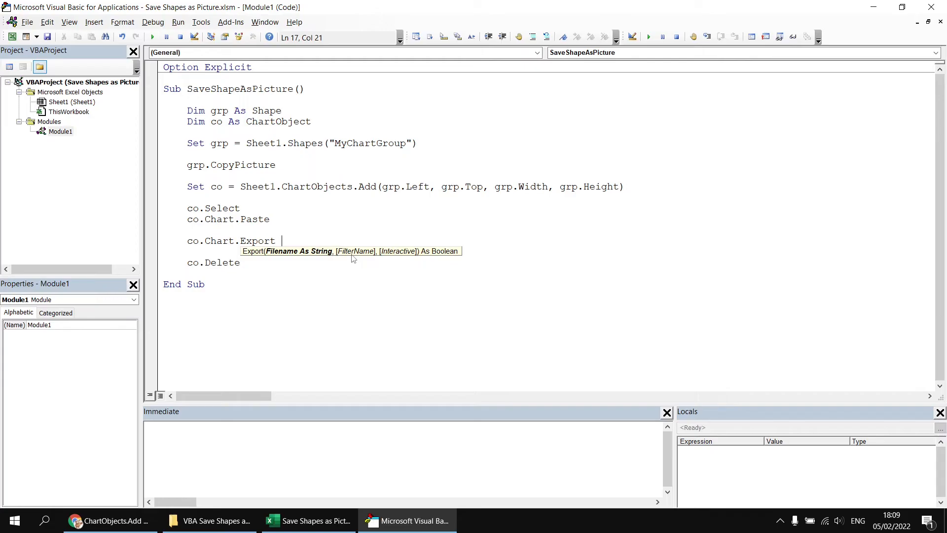
mouse_move(330, 262)
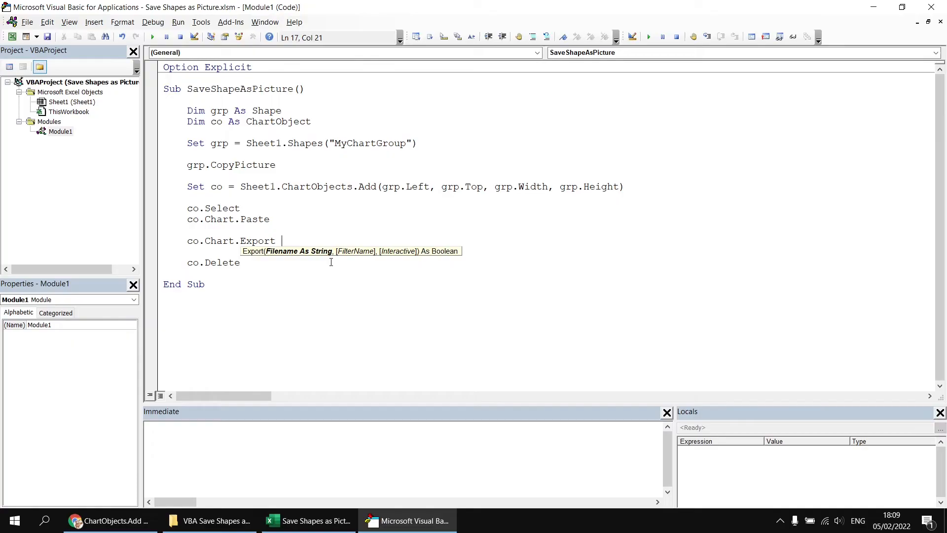
mouse_move(283, 253)
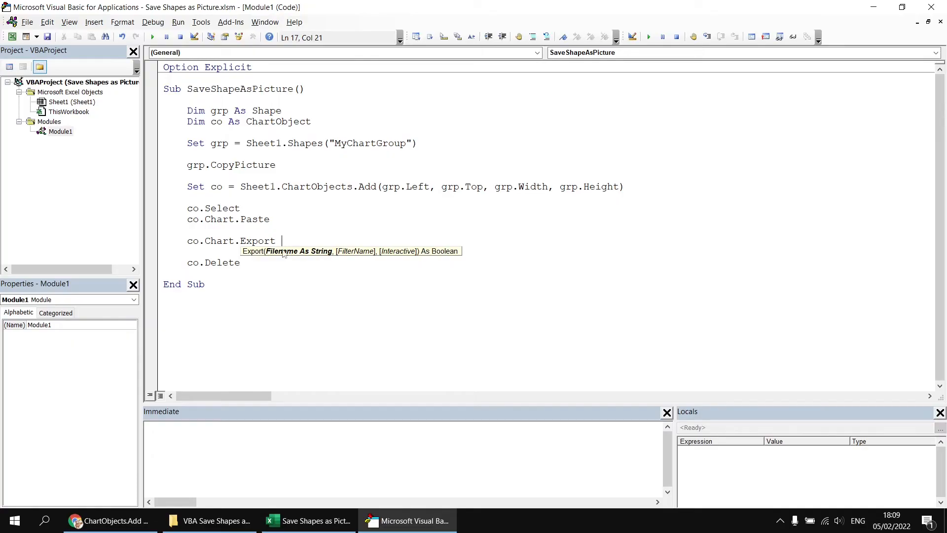
mouse_move(293, 278)
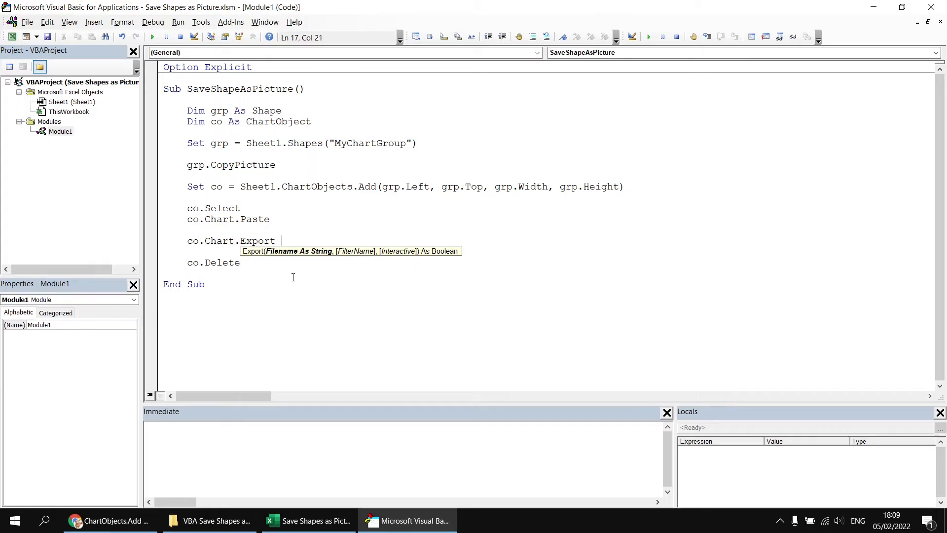
click(210, 521)
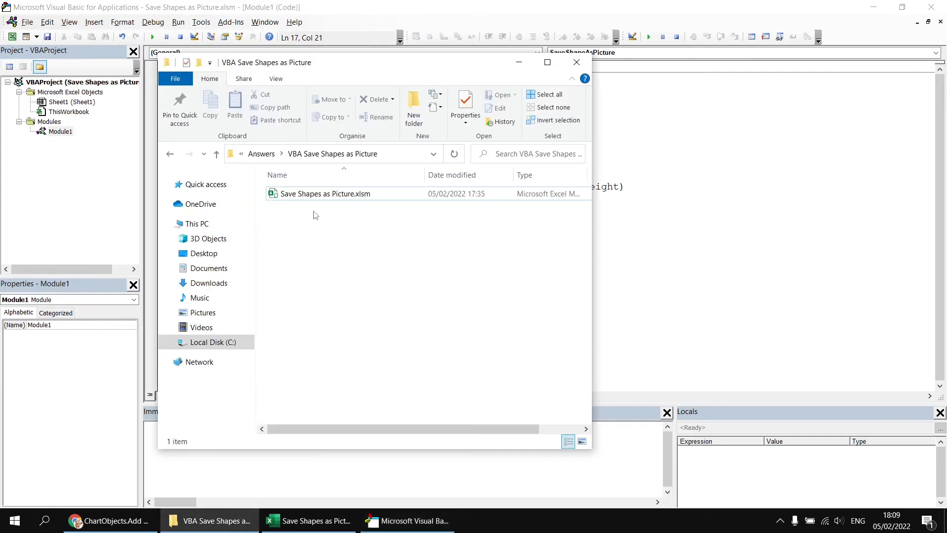
mouse_move(674, 251)
text( ThisWorkbook.Path)
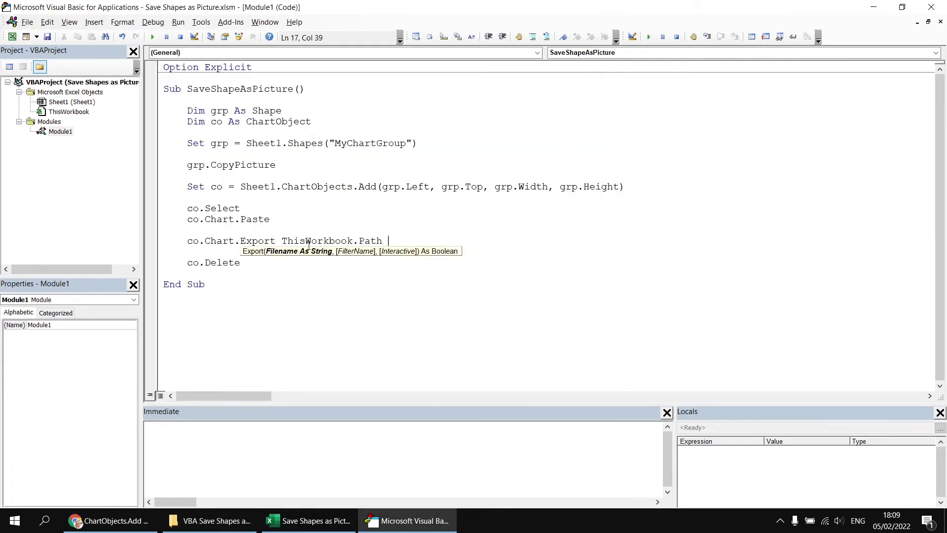
- Complete the export line with & "\ChartPic.png", "PNG" and run the macro
text(& "\)
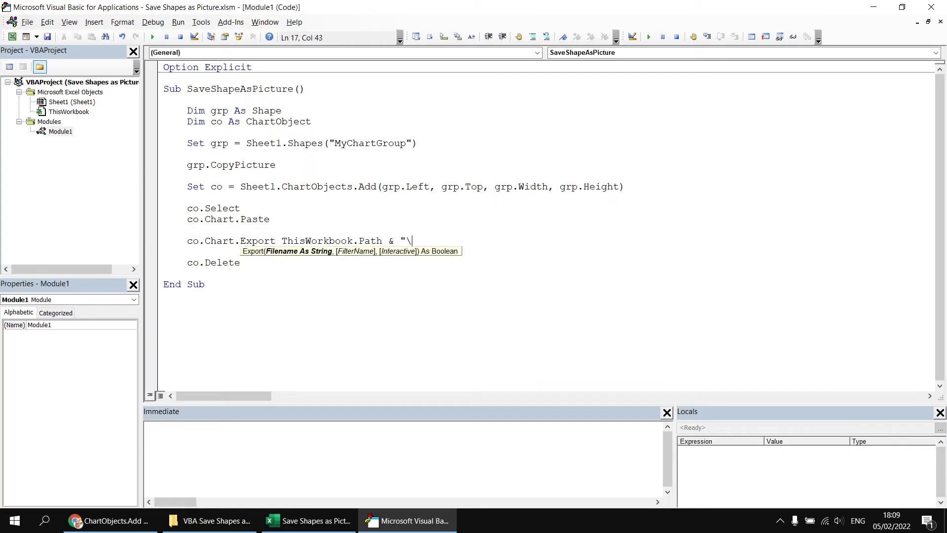
text(Chart)
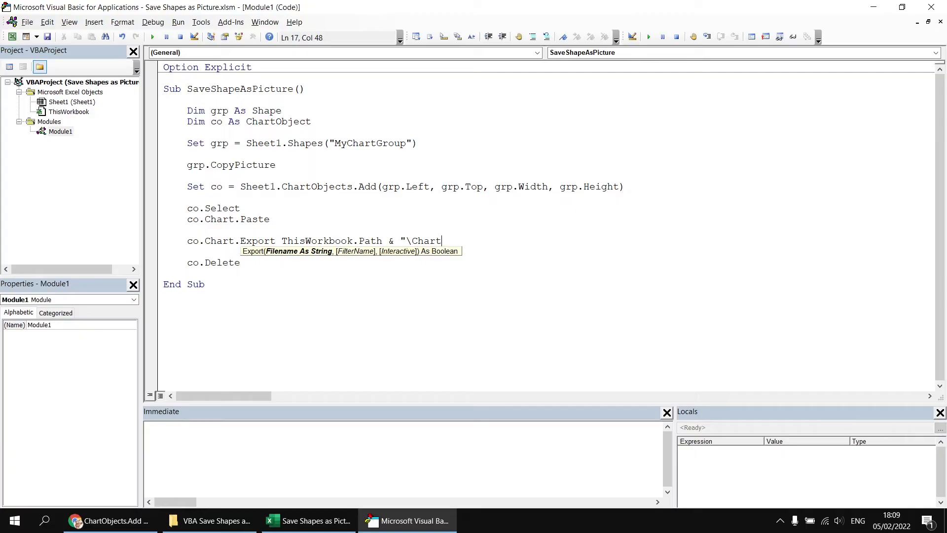
text(Pic.p)
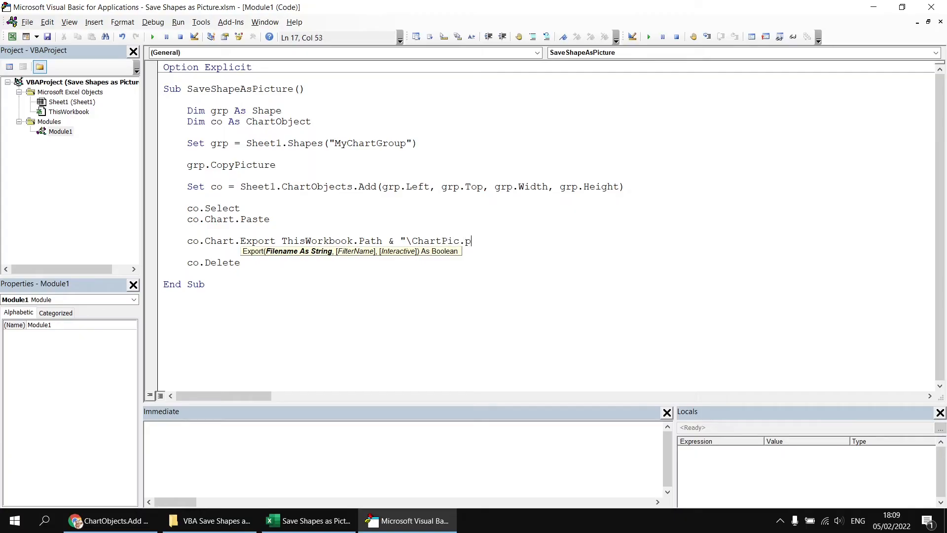
text(ng")
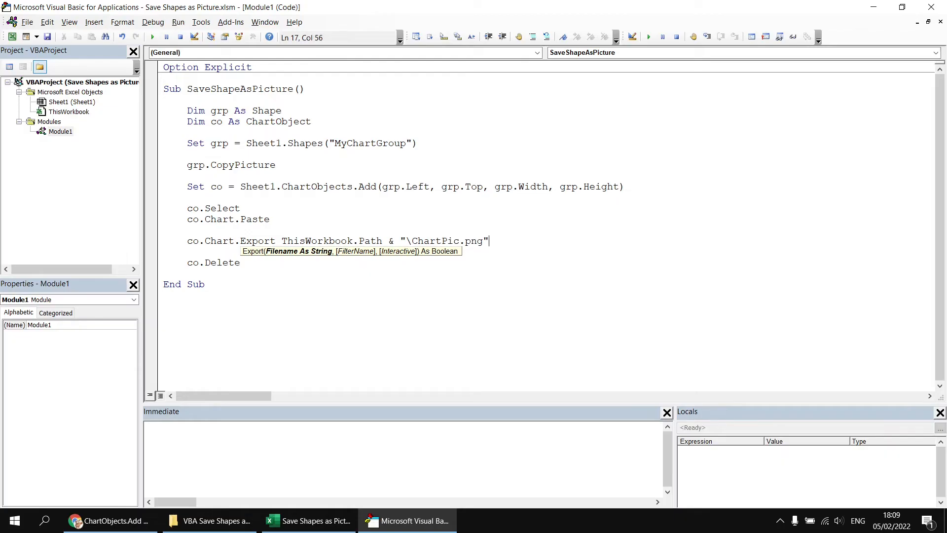
text(,)
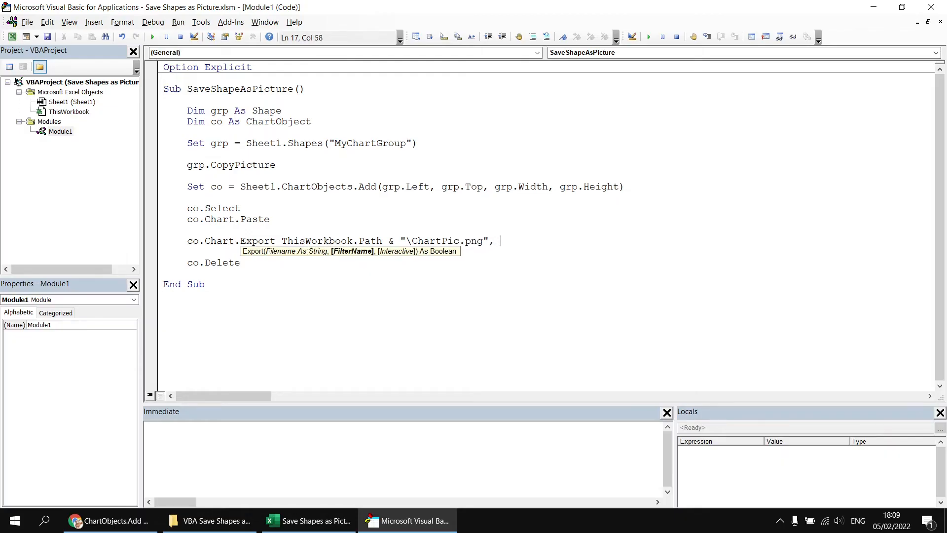
text("PNG")
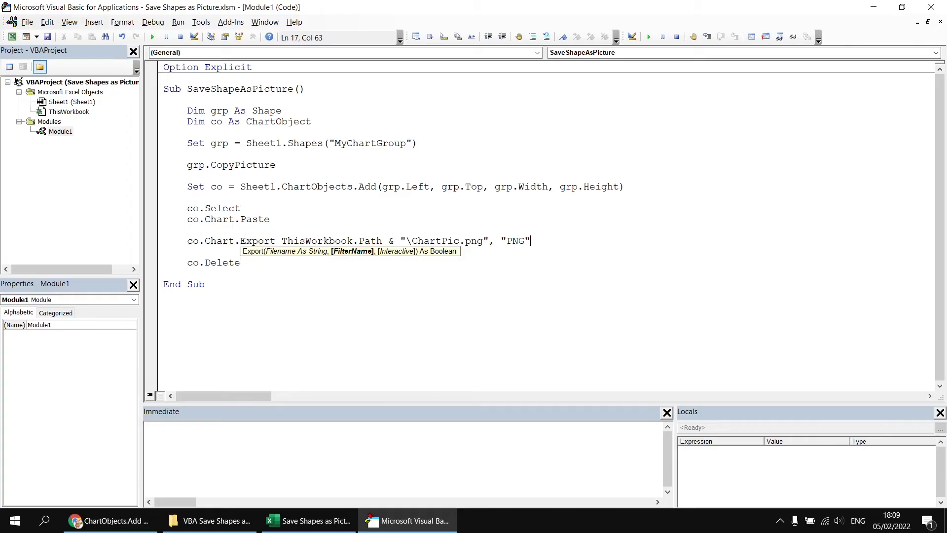
click(187, 229)
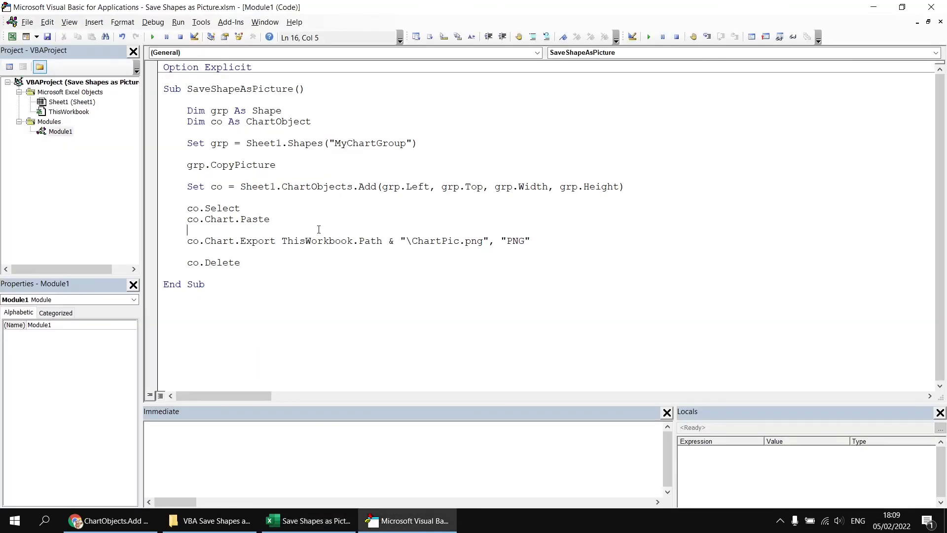
- Open the exported ChartPic.png from the workbook folder to check the image
click(216, 522)
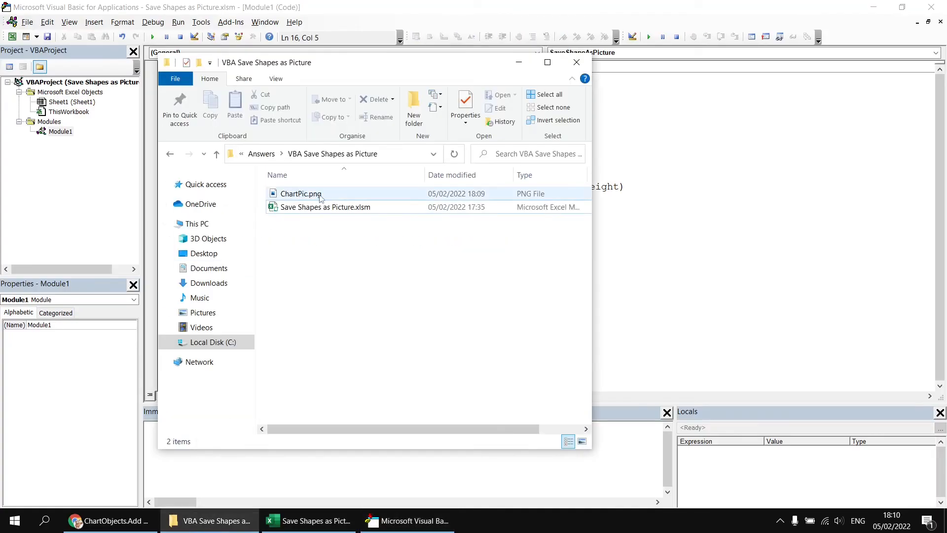
click(301, 194)
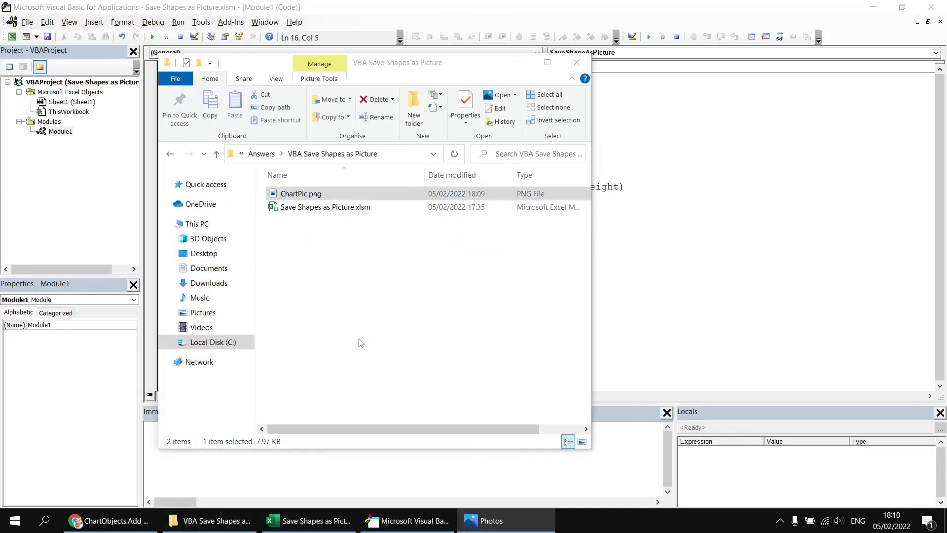
double_click(301, 193)
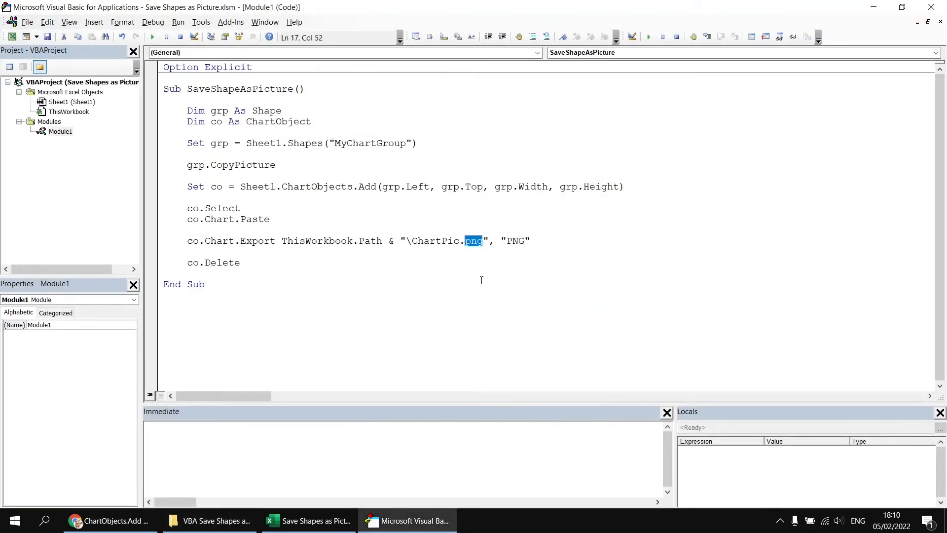
- Export as ChartPic.jpg instead, dropping the filter argument, run it, and switch to Explorer
text(jp)
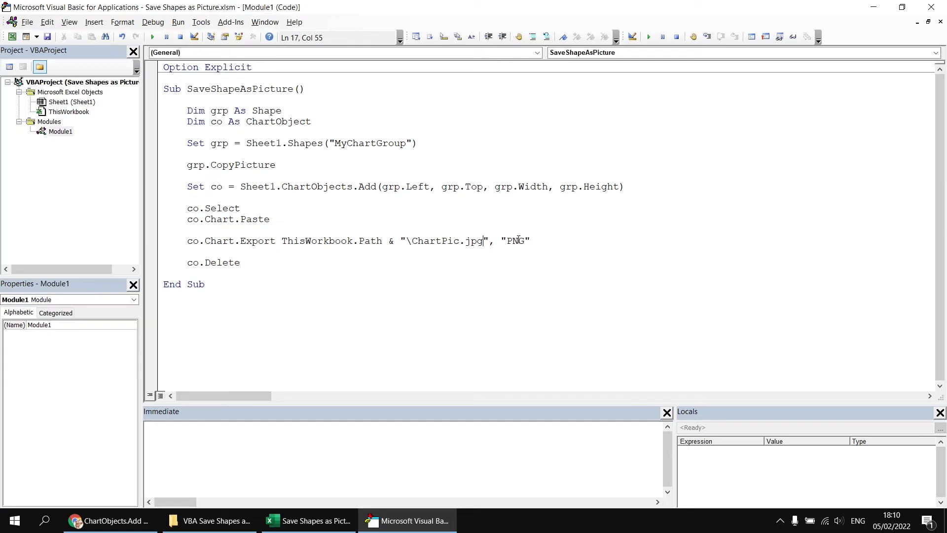
double_click(514, 240)
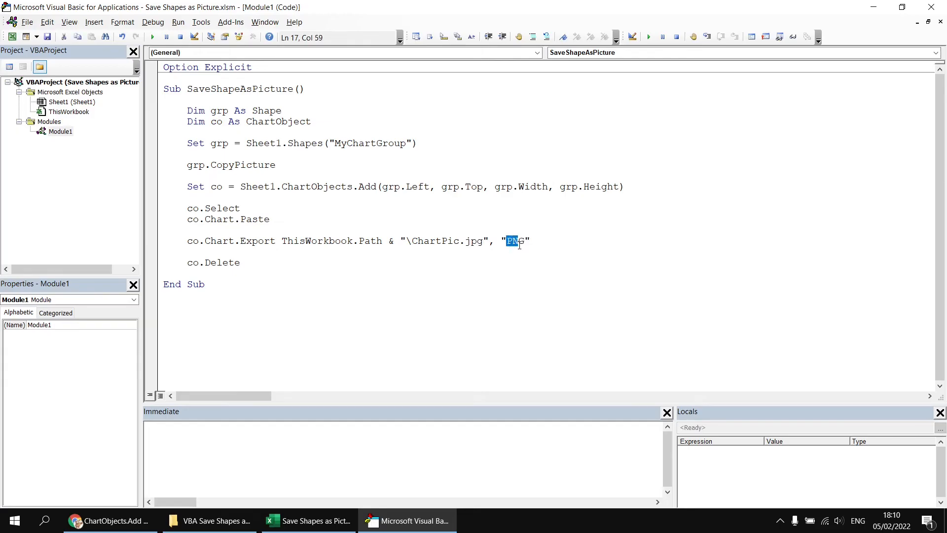
text(JPG)
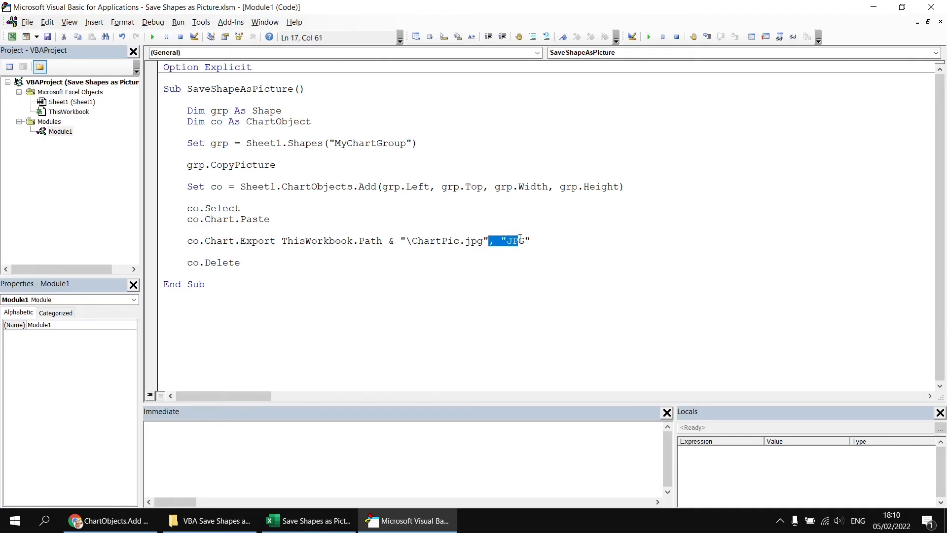
key(Delete)
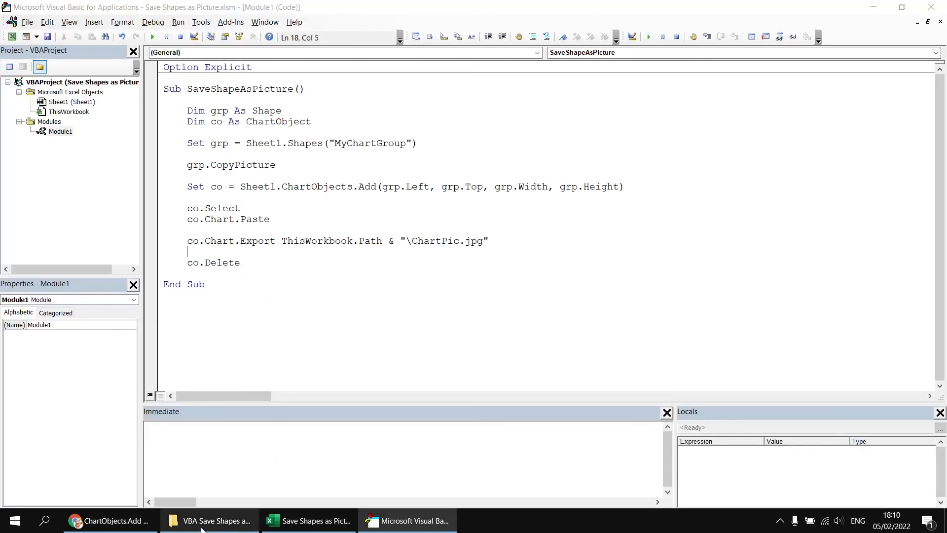
click(214, 521)
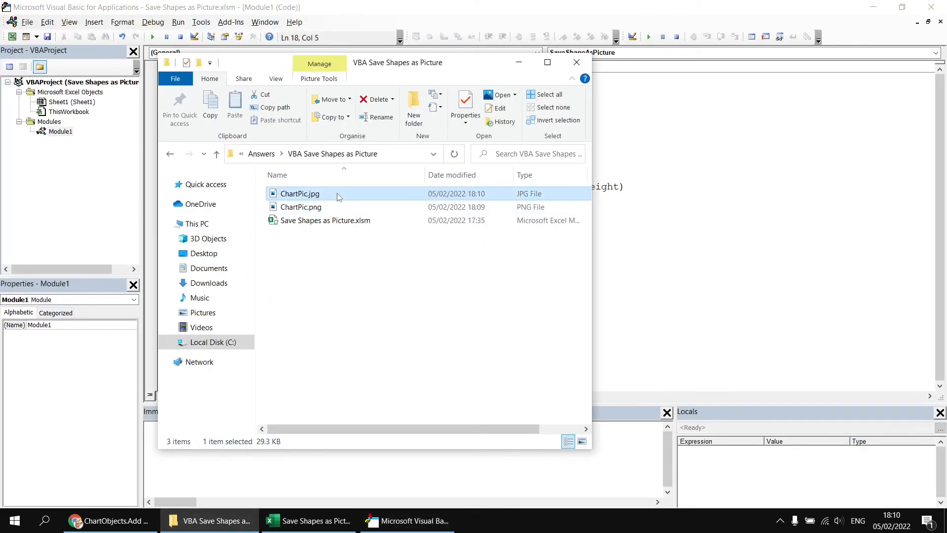
- View ChartPic.jpg, then change the export extension to bmp and run the macro
double_click(299, 193)
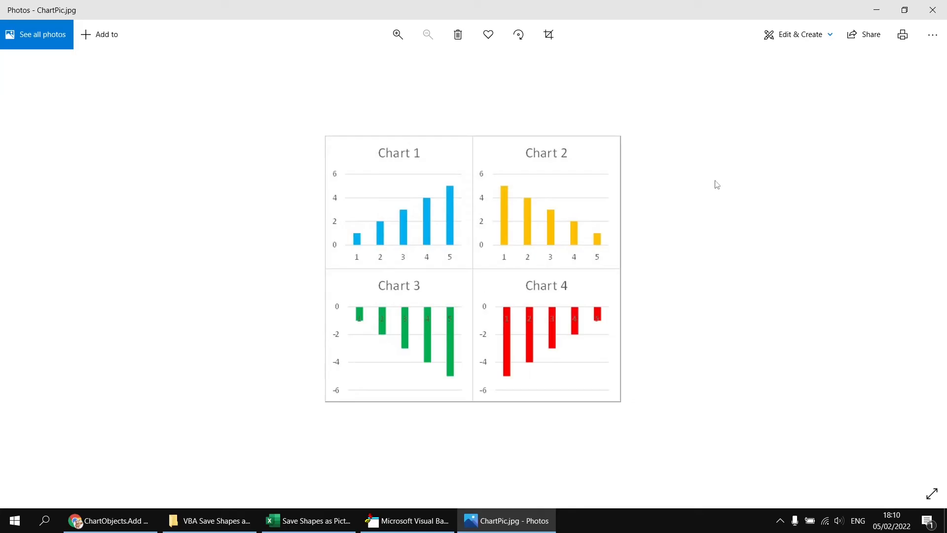
click(407, 520)
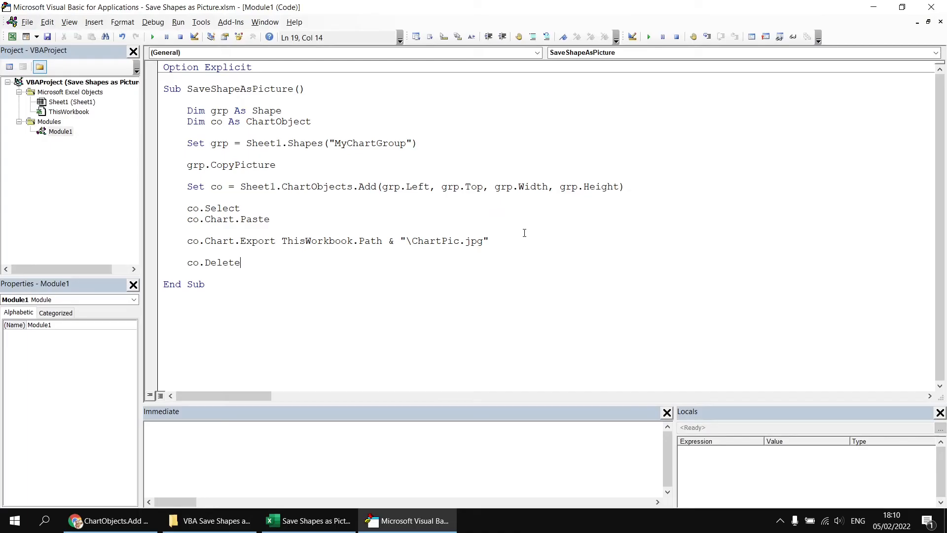
double_click(474, 240)
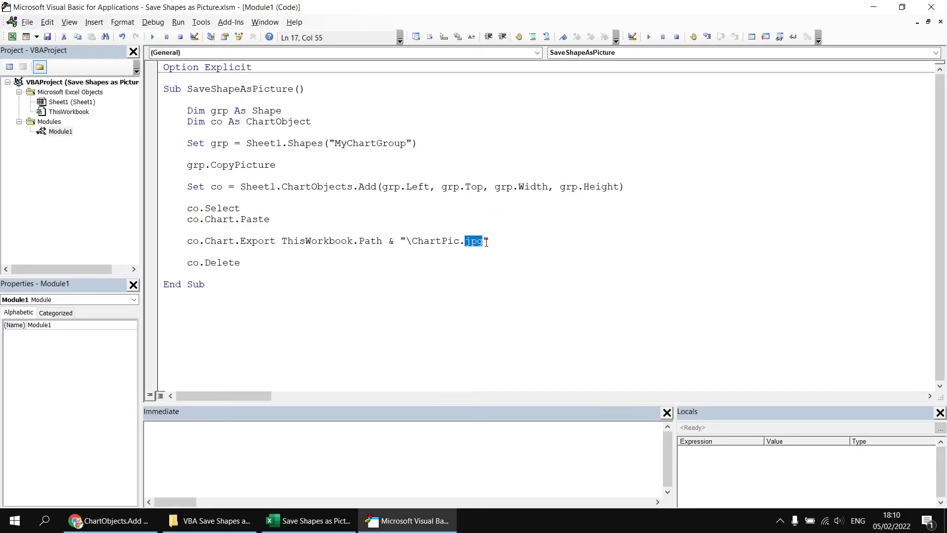
text(bmp)
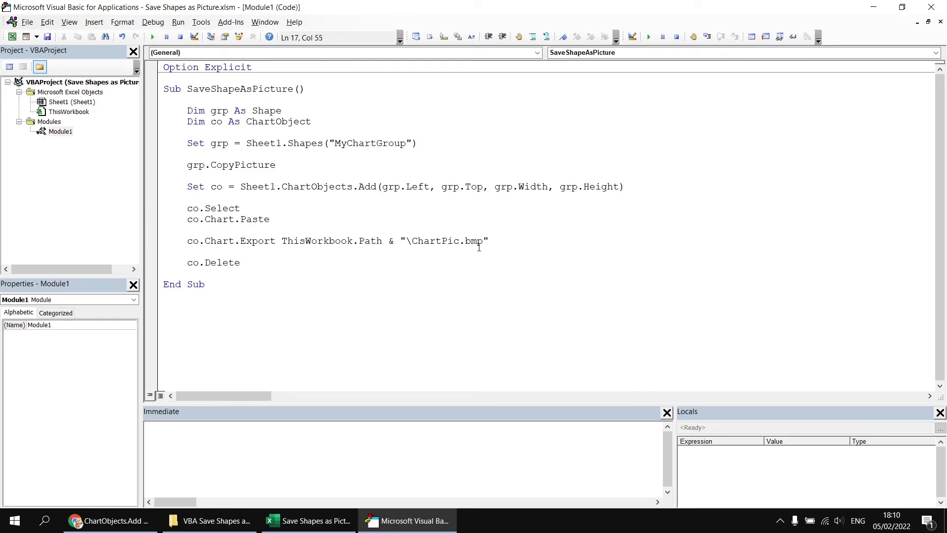
click(308, 520)
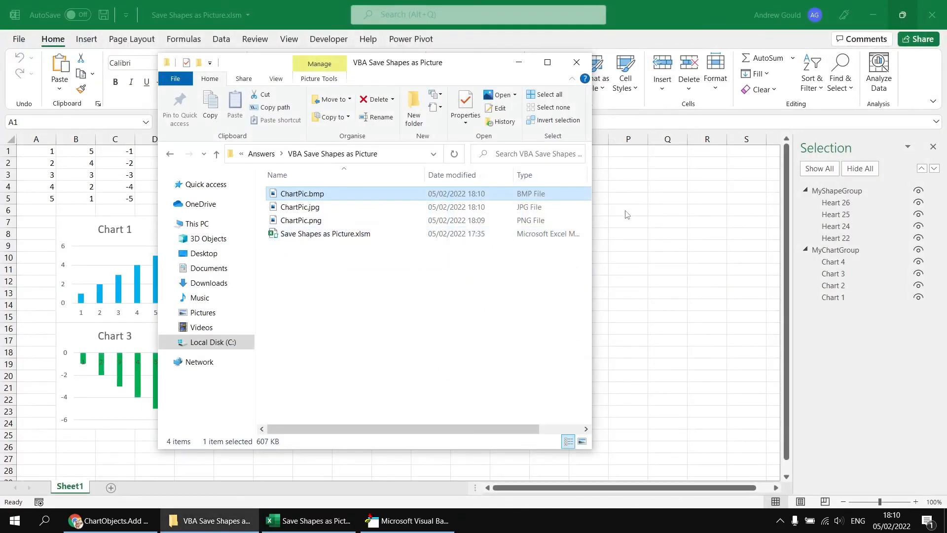
- Change the extension to gif and check the folder for ChartPic.gif
click(406, 521)
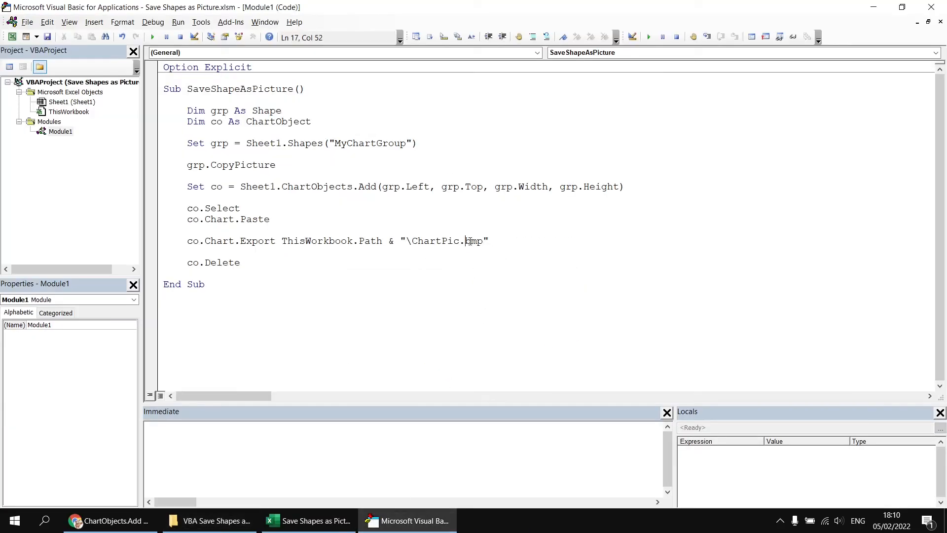
text(gif)
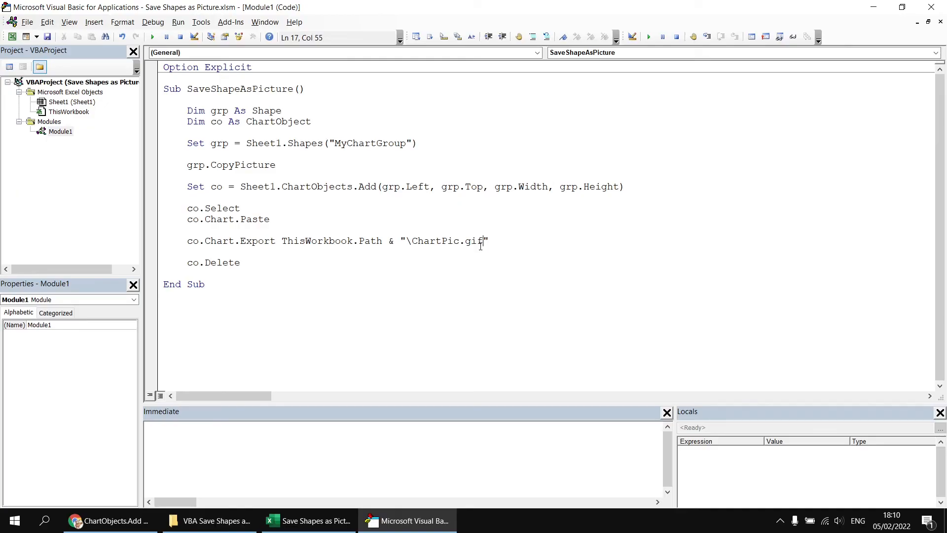
click(240, 262)
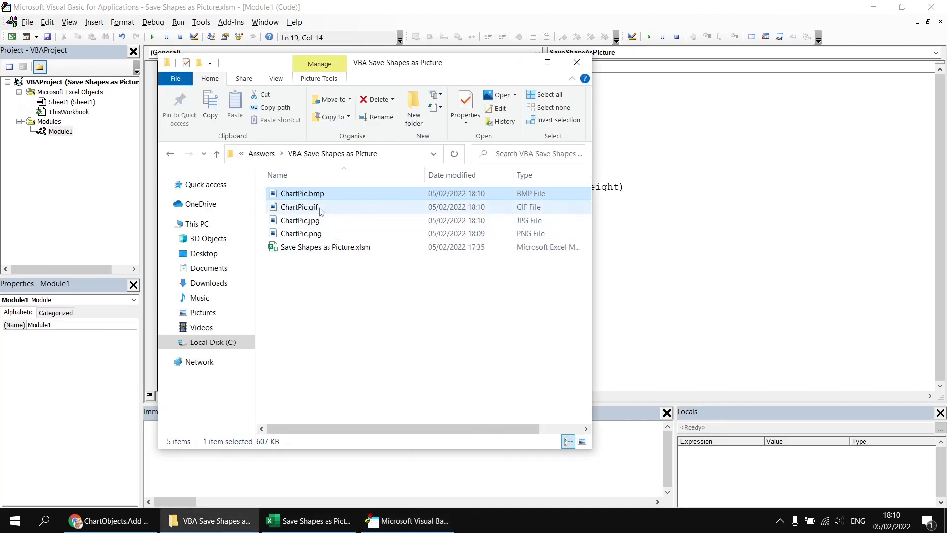
- Open ChartPic.gif in Photos to see the four charts, then return to VBA
double_click(299, 207)
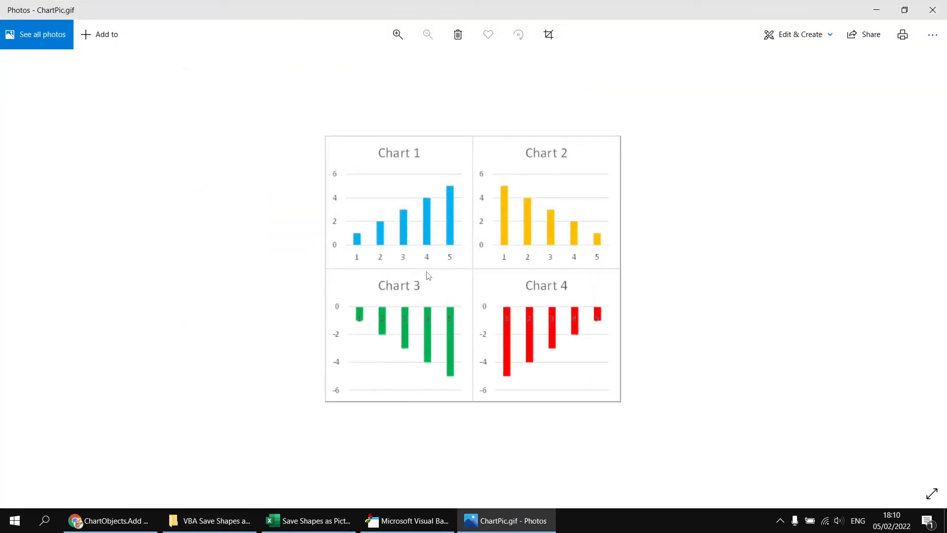
click(406, 520)
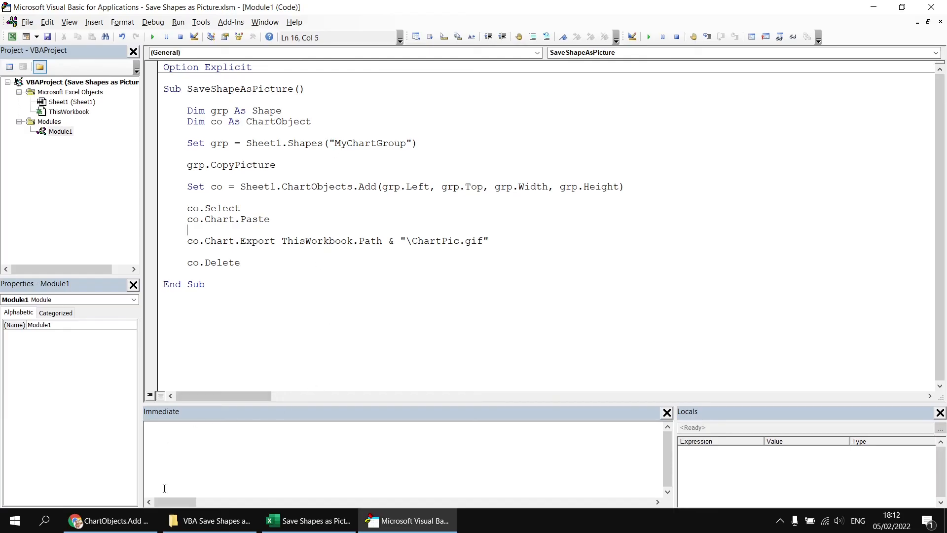
- Select the heart shapes group in Excel to read its name, then return to VBA
click(308, 521)
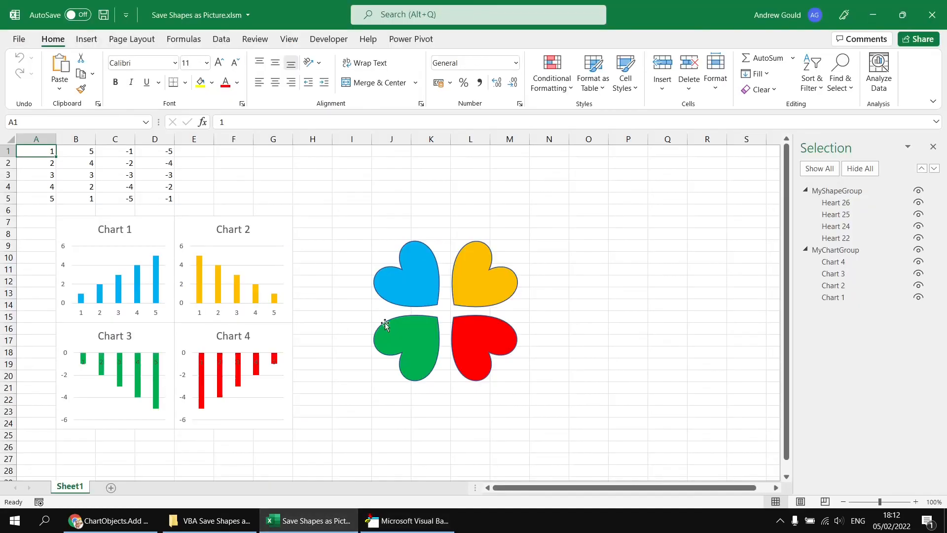
click(446, 311)
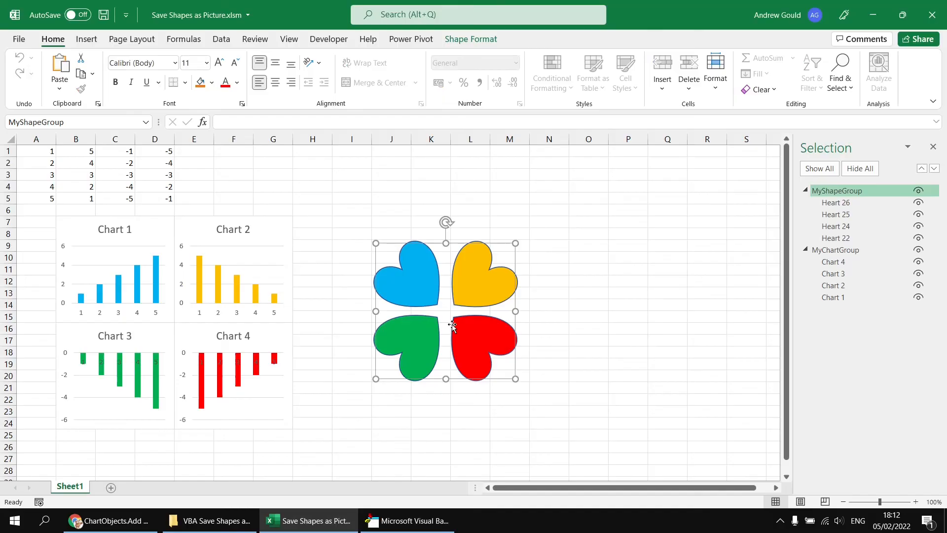
mouse_move(371, 490)
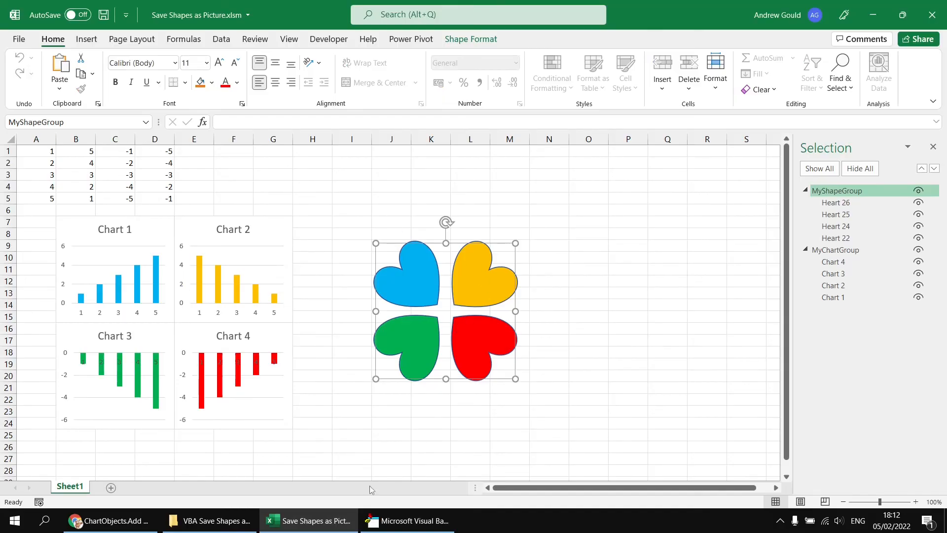
click(407, 521)
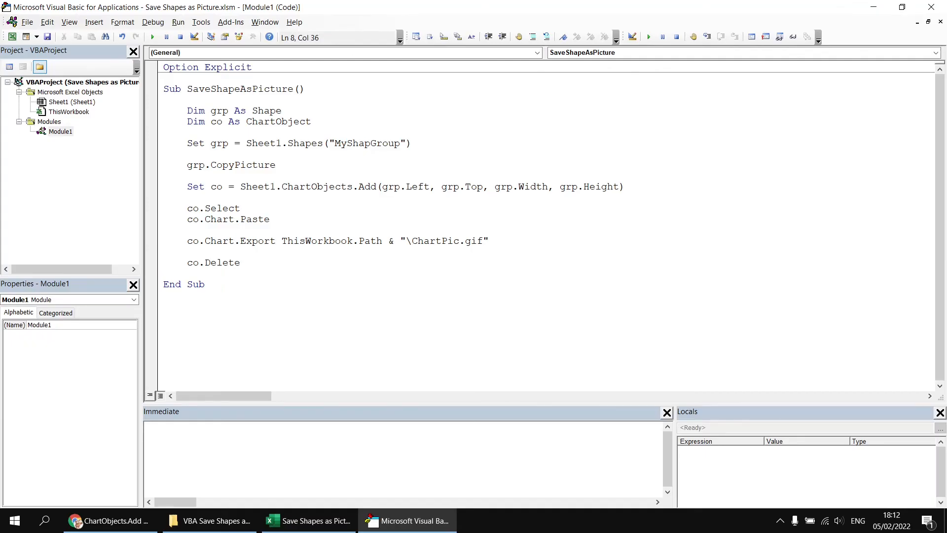
- Point the macro at MyShapeGroup saving ShapePic.png, run it, and switch to Explorer
text(e)
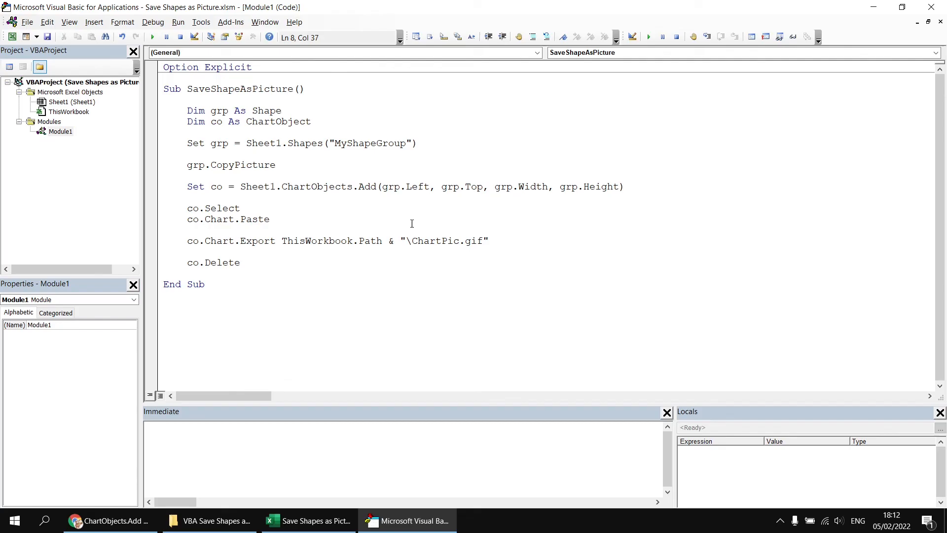
double_click(426, 241)
text(Shape)
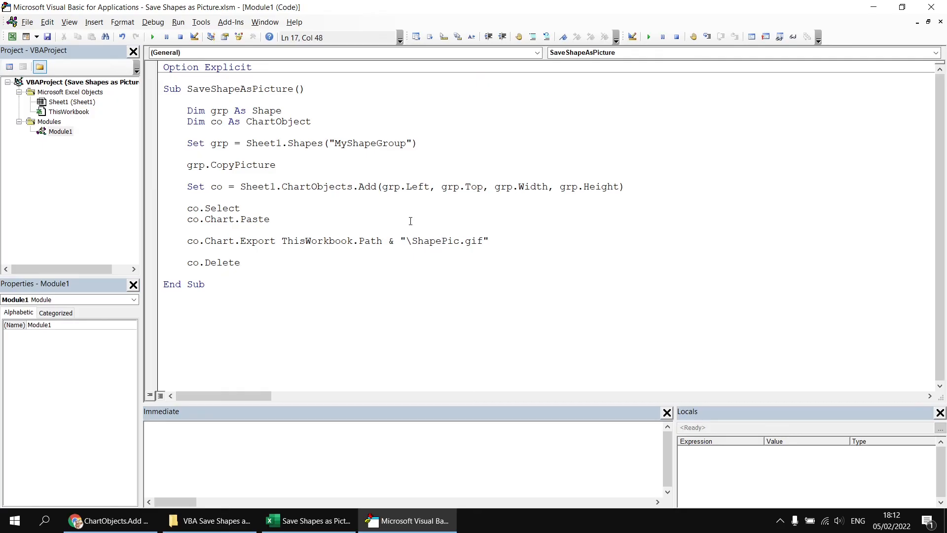
double_click(474, 240)
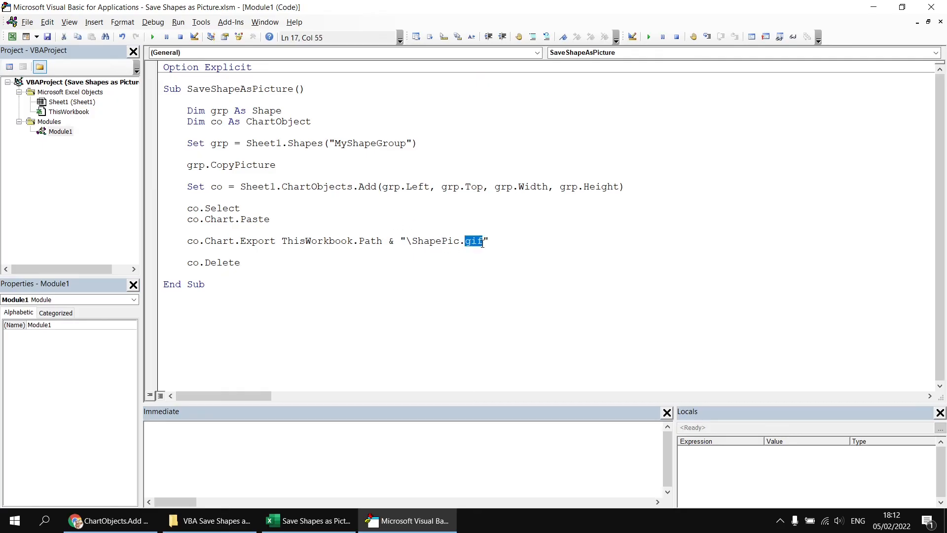
text(png)
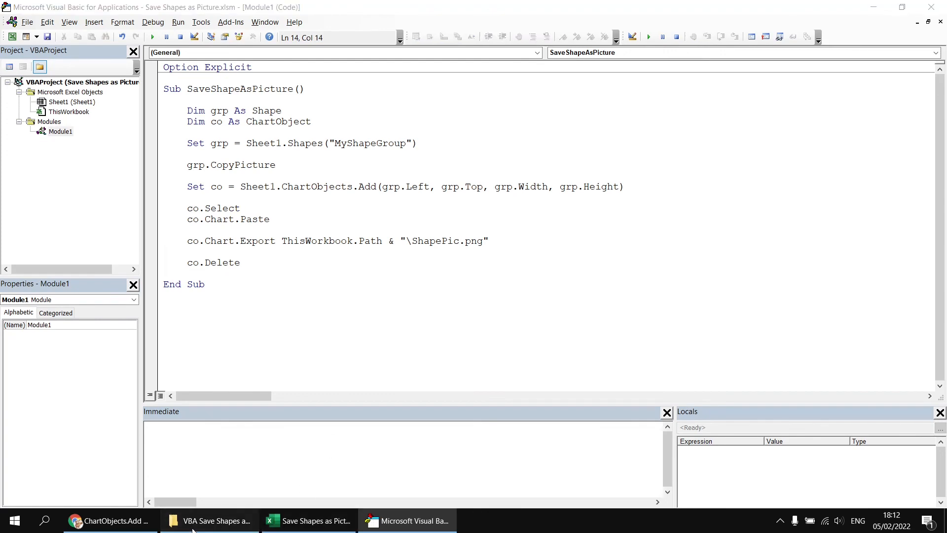
click(216, 521)
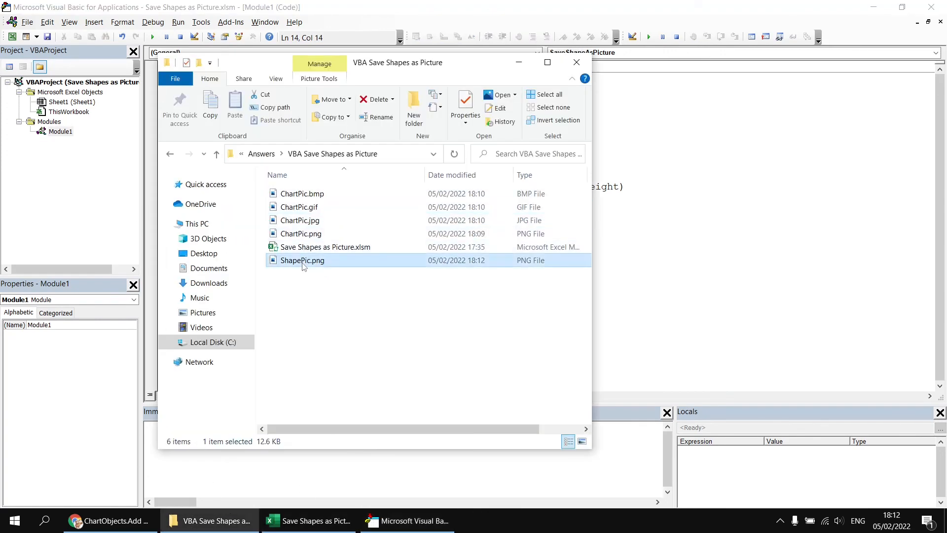
- Open ShapePic.png from the workbook folder in Photos to see the hearts
double_click(302, 260)
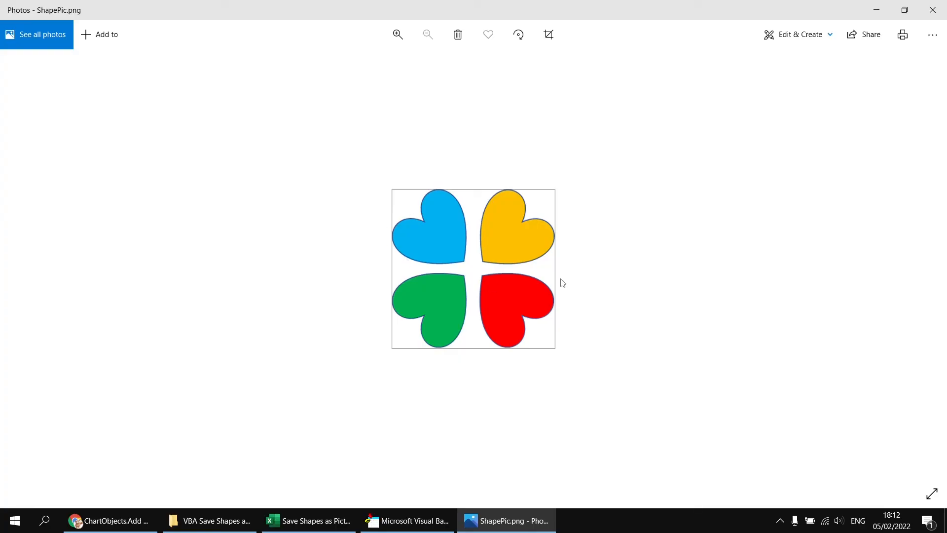
mouse_move(817, 85)
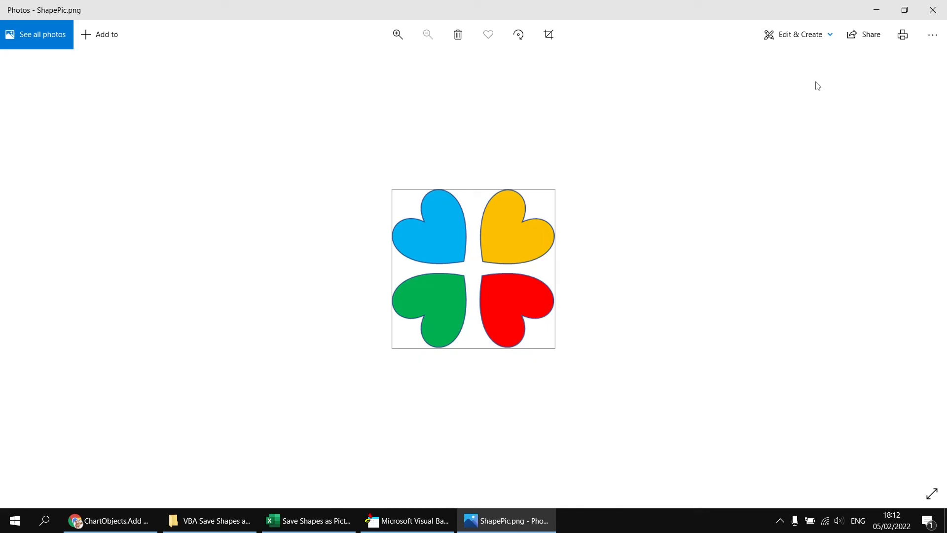